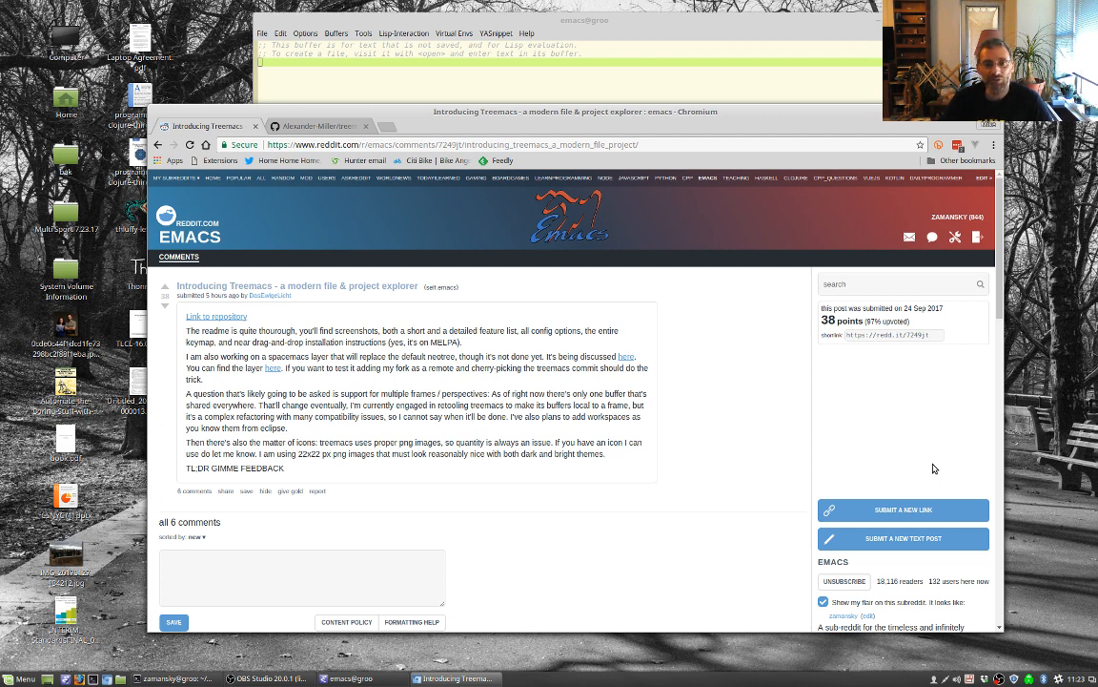
{"action": "mouse_move", "coordinate": [670, 319]}
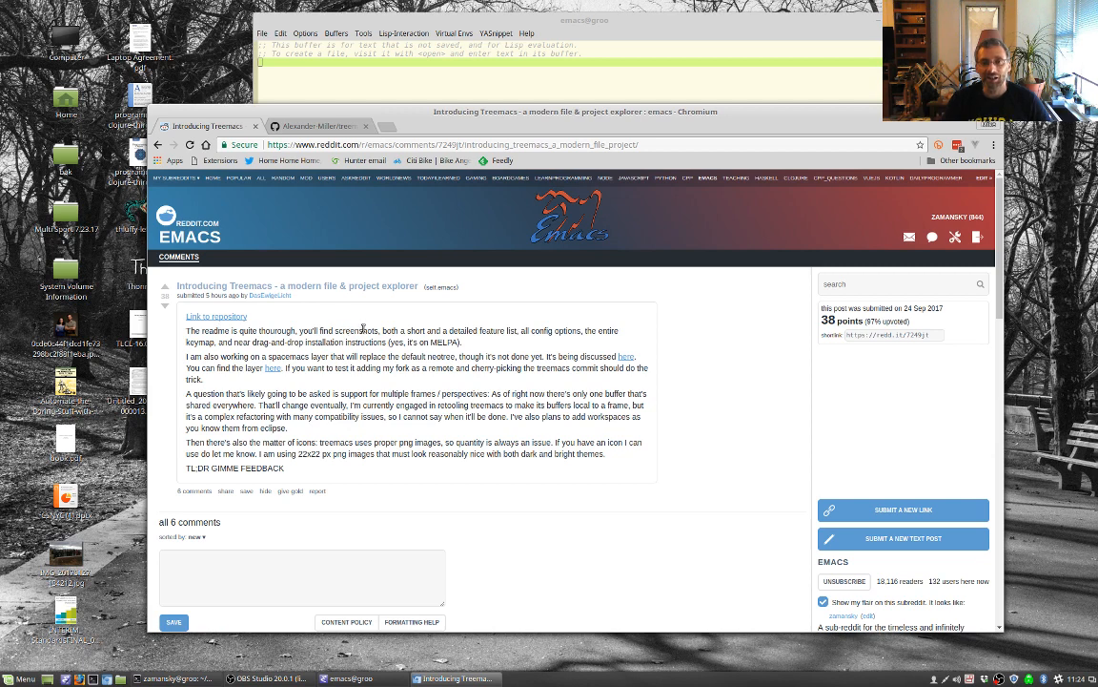
{"action": "mouse_move", "coordinate": [363, 370]}
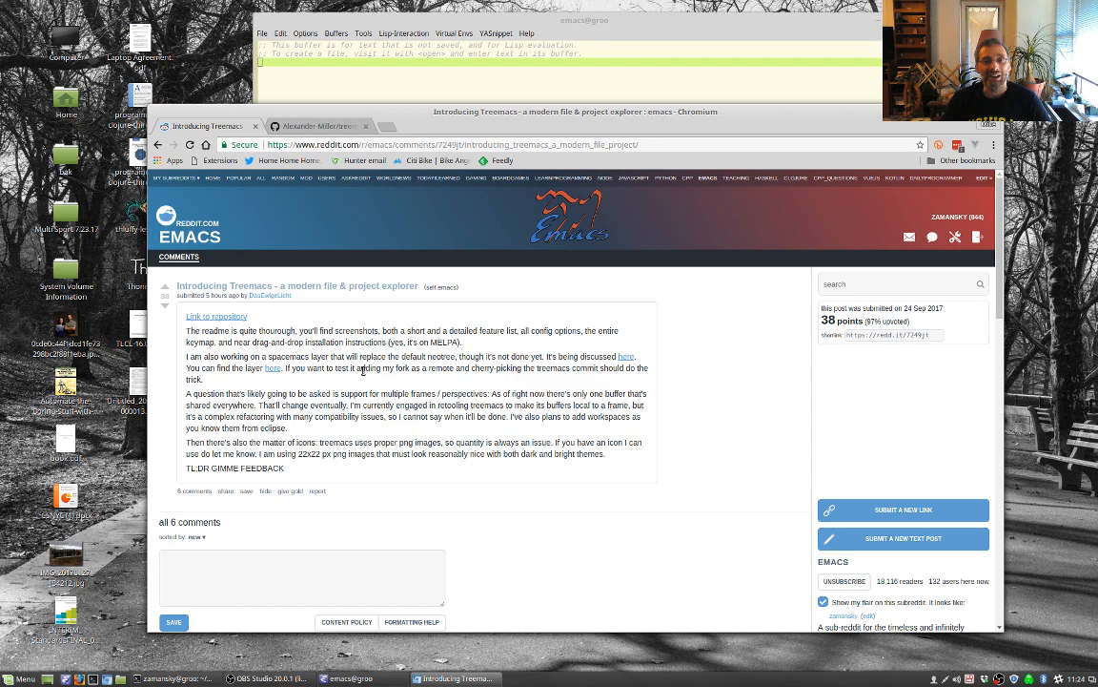
{"action": "mouse_move", "coordinate": [302, 179]}
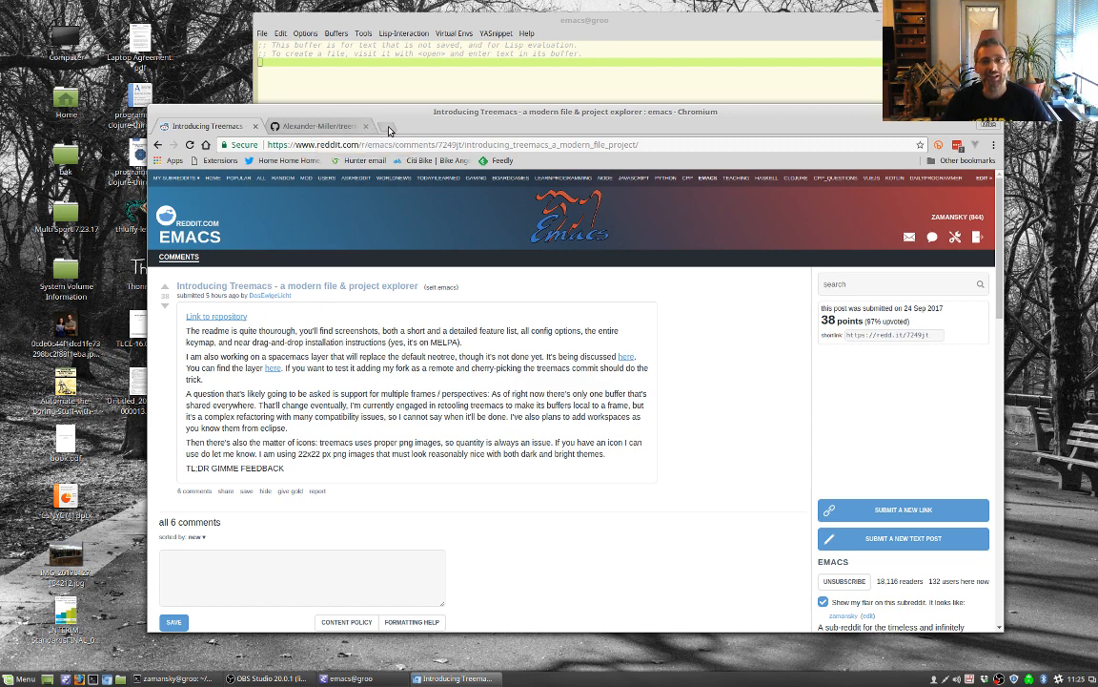
{"action": "mouse_move", "coordinate": [389, 126]}
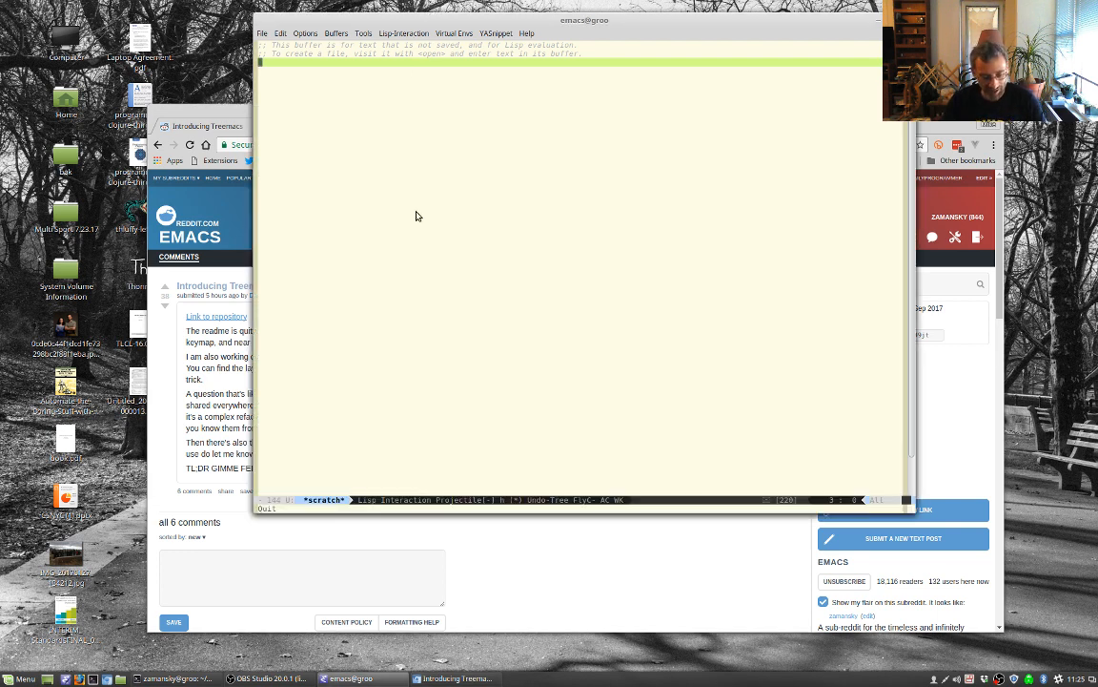
Step: Toggle tabbar-mode on, enlarge the default font to size 13, then toggle tabbar-mode off
{"action": "type", "text": "tabbar"}
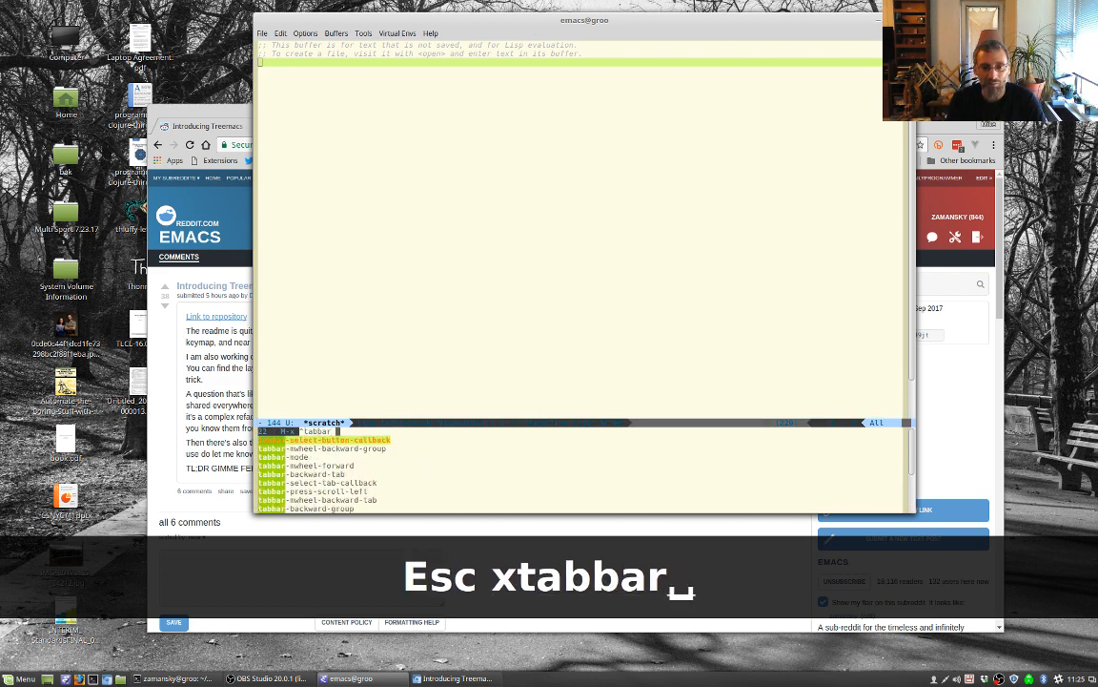
{"action": "key", "text": "Return"}
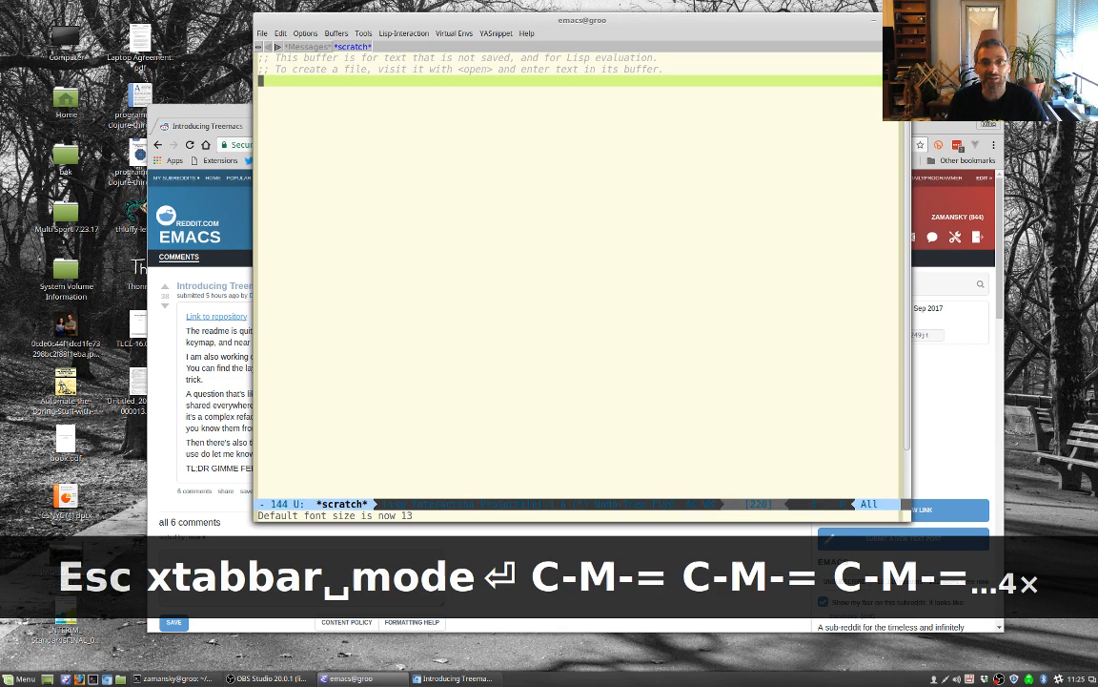
{"action": "key", "text": "C-M-="}
{"action": "type", "text": "^tabbar"}
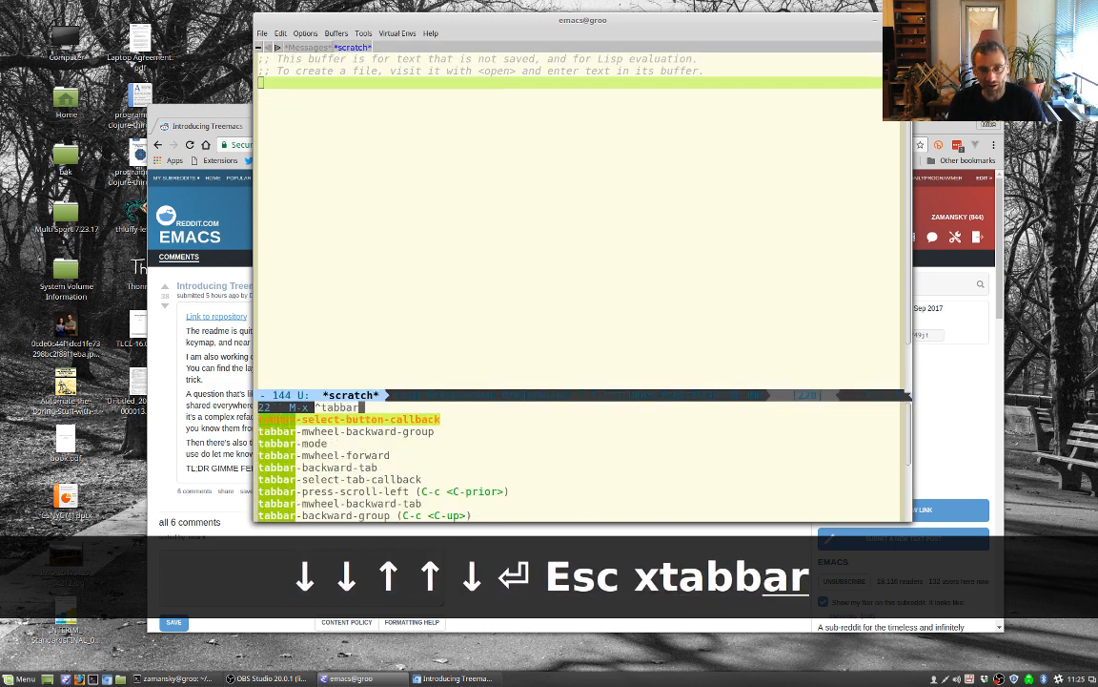
{"action": "key", "text": "Return"}
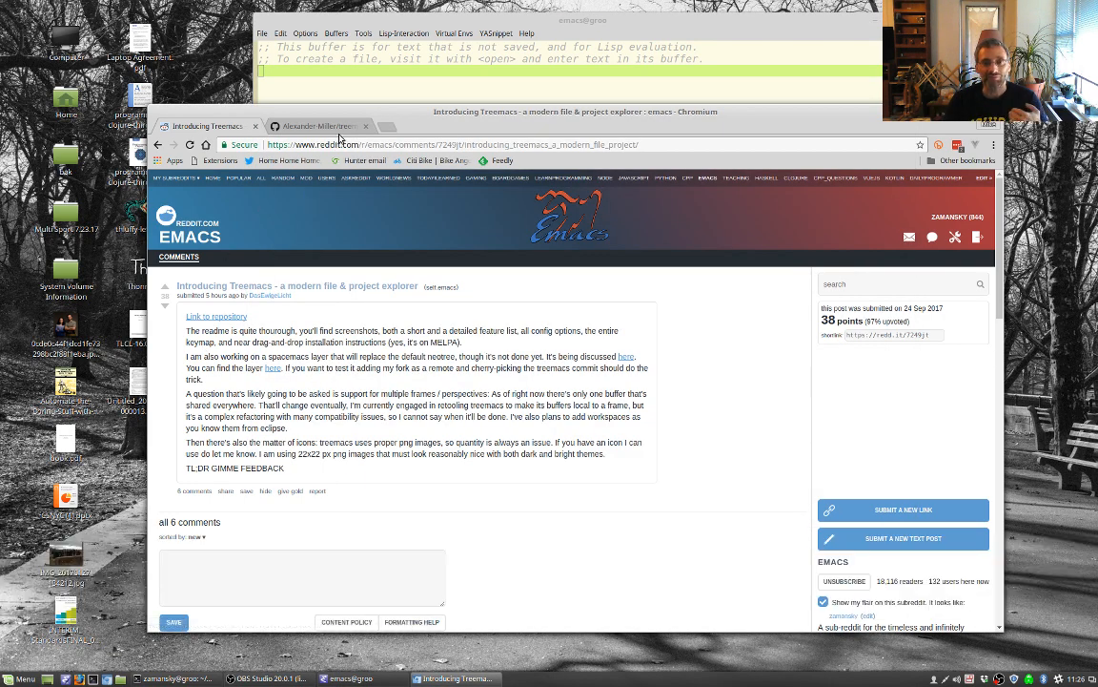
Step: Show the Treemacs GitHub README scrolled to its Installation use-package configuration example
{"action": "left_click", "coordinate": [320, 125]}
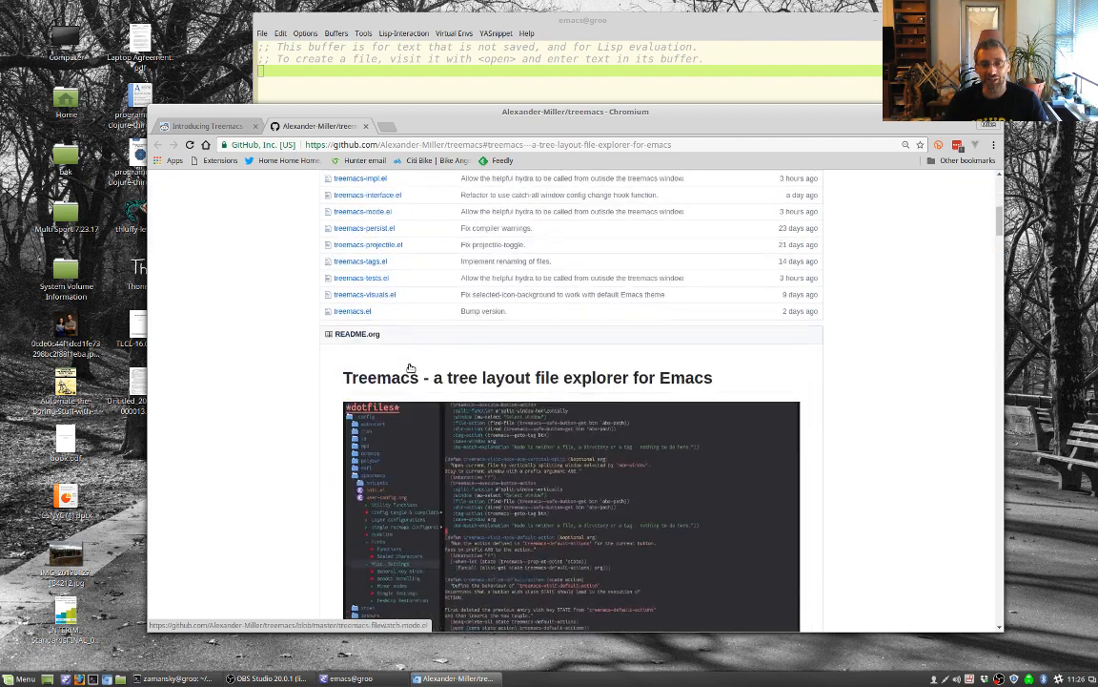
{"action": "scroll", "scroll_direction": "down", "scroll_amount": 3}
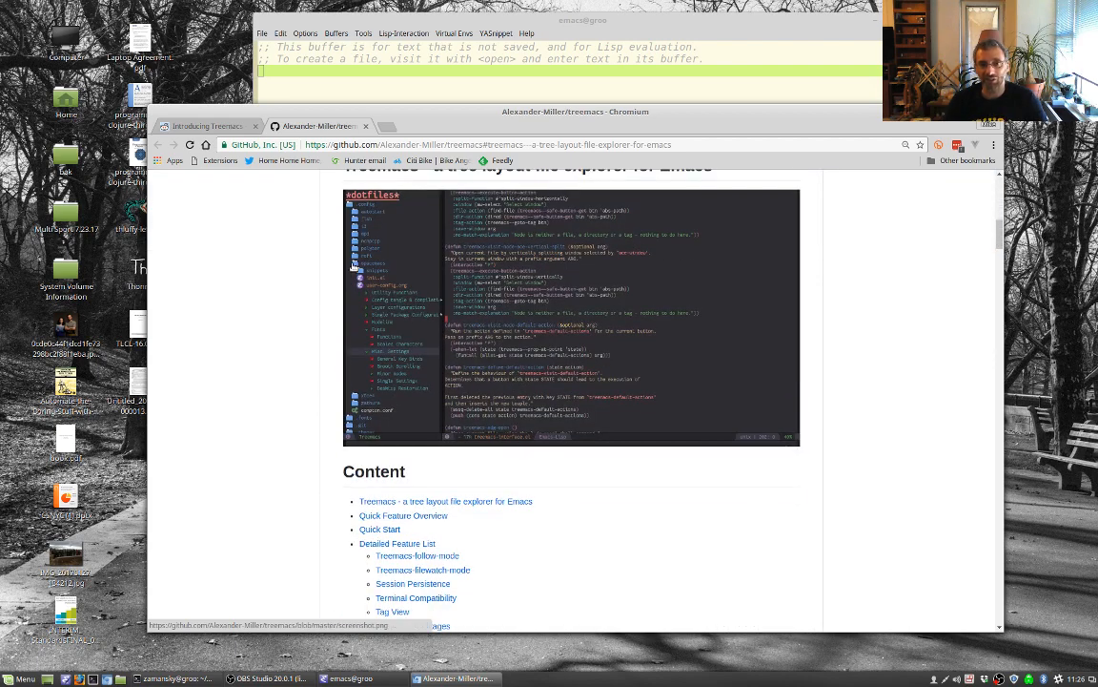
{"action": "scroll", "scroll_direction": "down", "scroll_amount": 3}
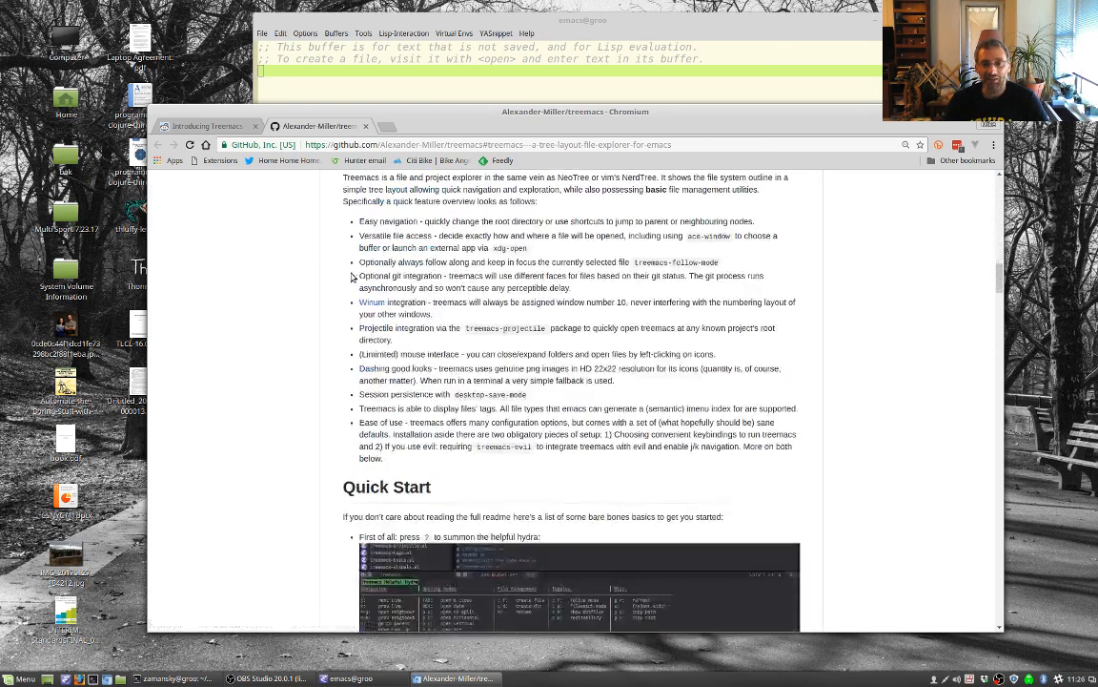
{"action": "scroll", "scroll_direction": "down", "scroll_amount": 3}
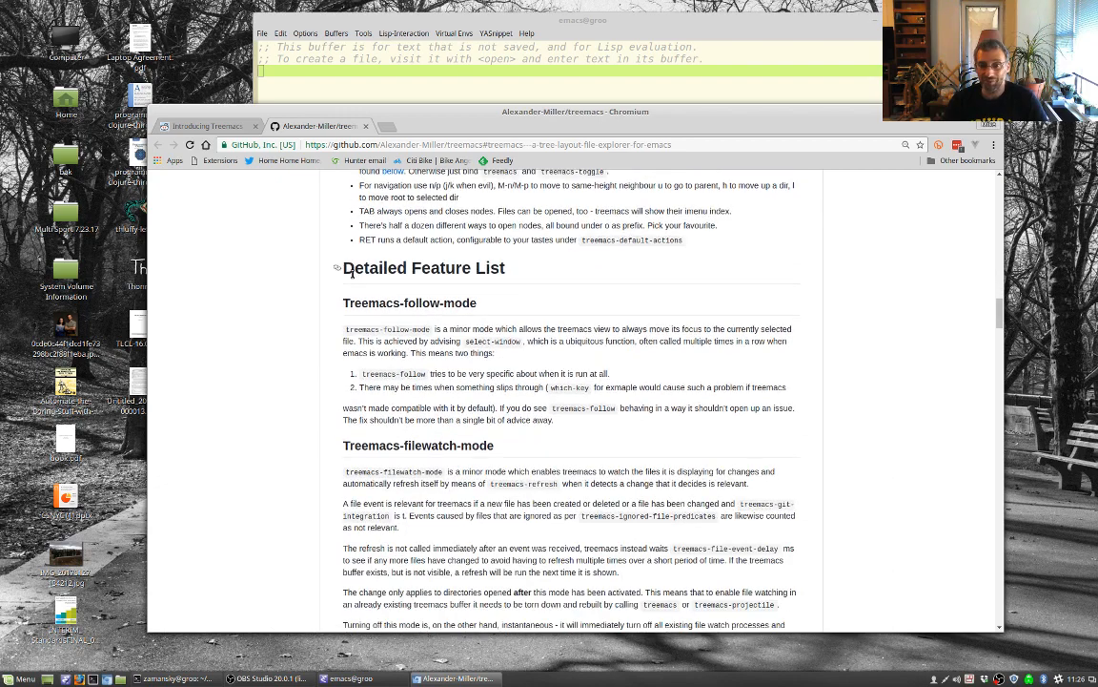
{"action": "scroll", "scroll_direction": "up", "scroll_amount": 3}
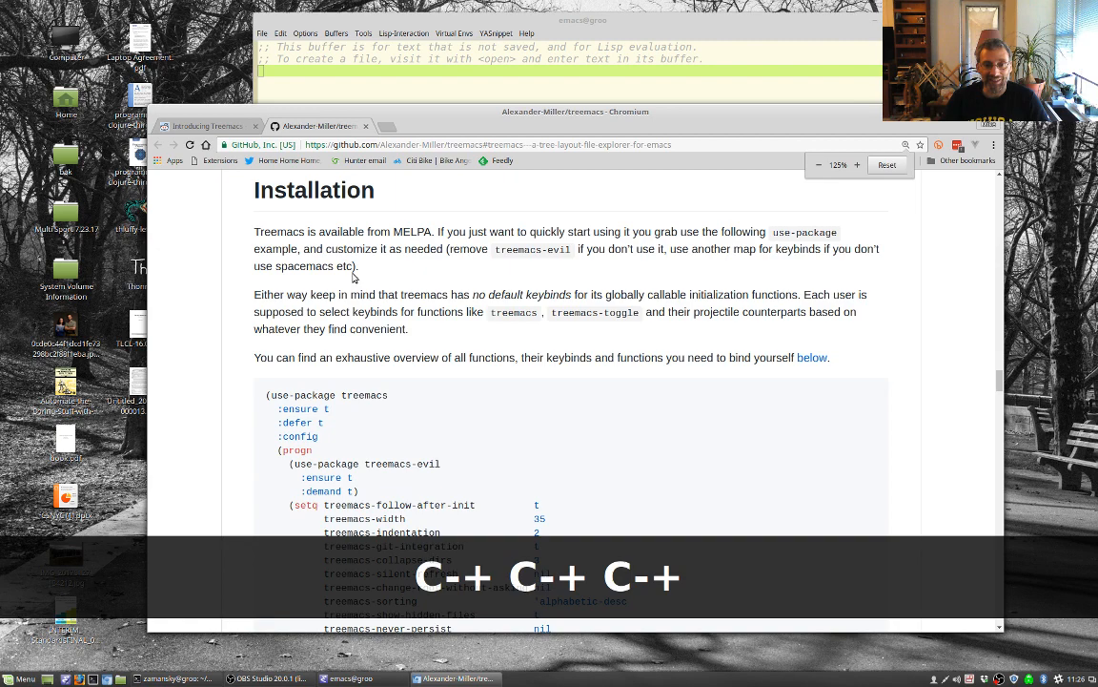
{"action": "scroll", "scroll_direction": "down", "scroll_amount": 3}
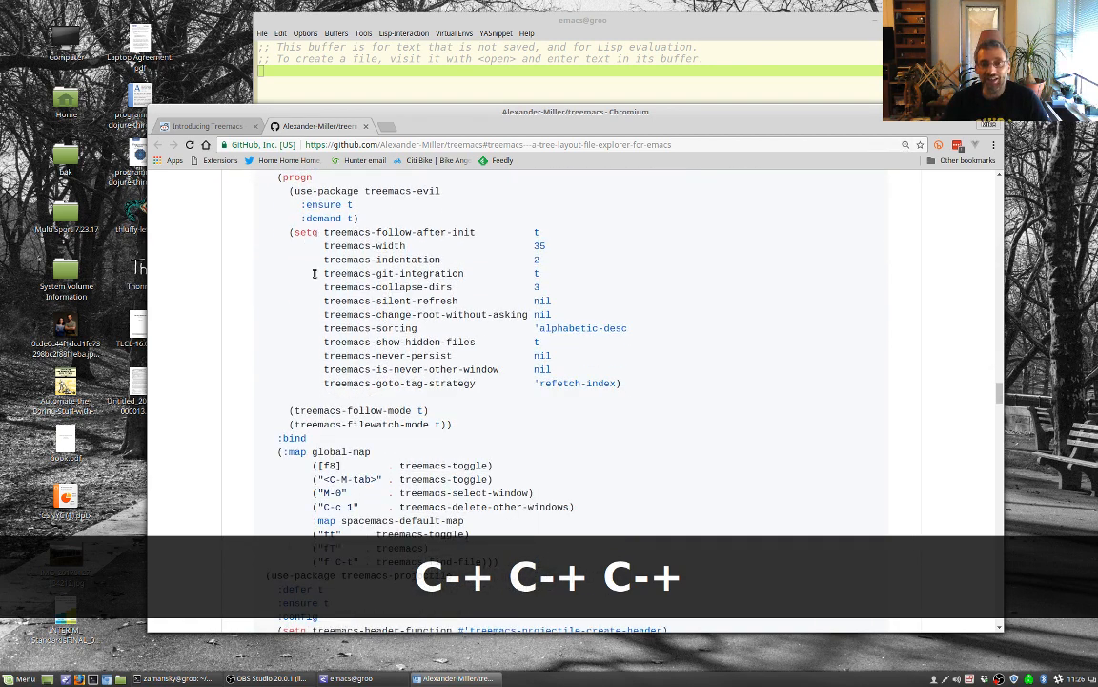
{"action": "scroll", "scroll_direction": "up", "scroll_amount": 3}
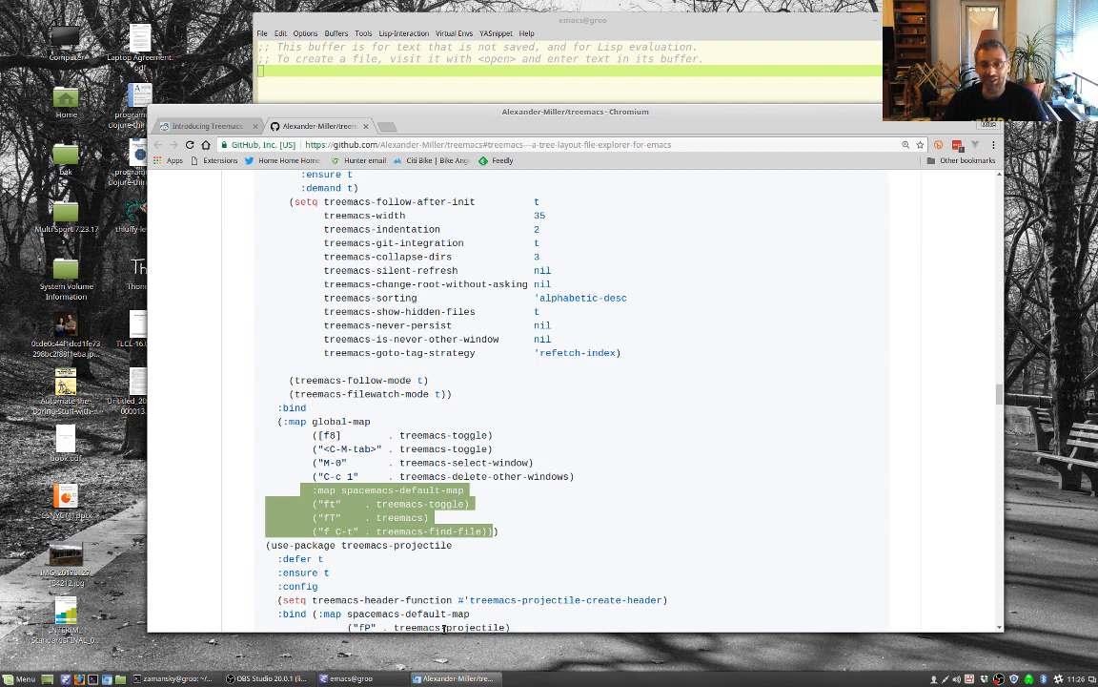
{"action": "mouse_move", "coordinate": [327, 564]}
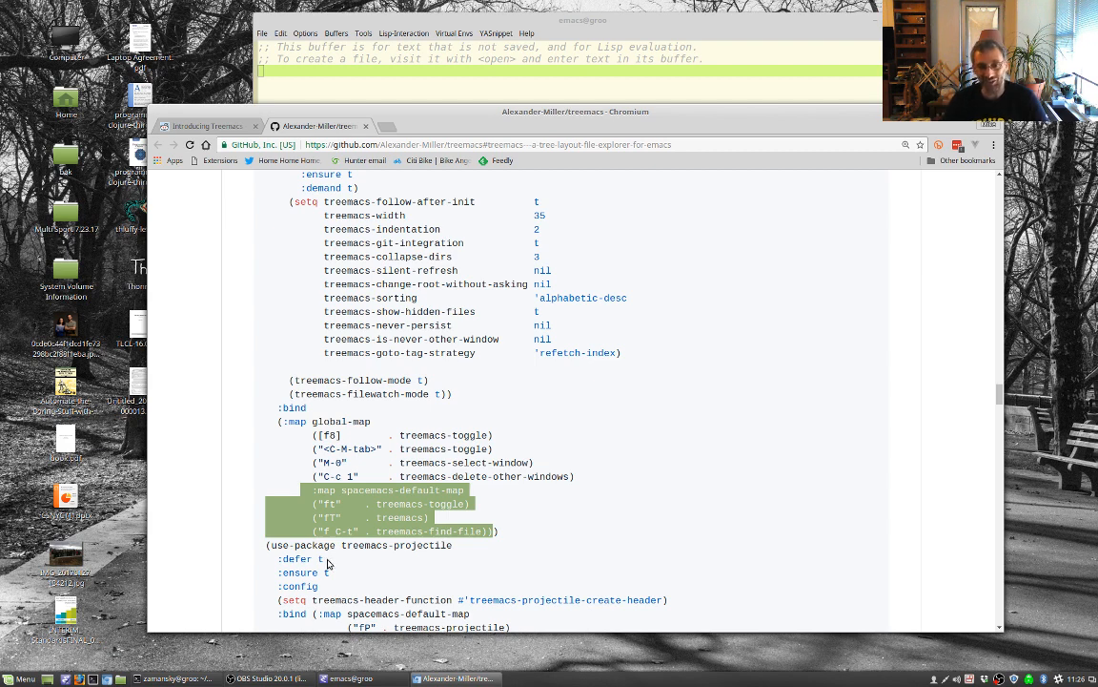
{"action": "mouse_move", "coordinate": [466, 113]}
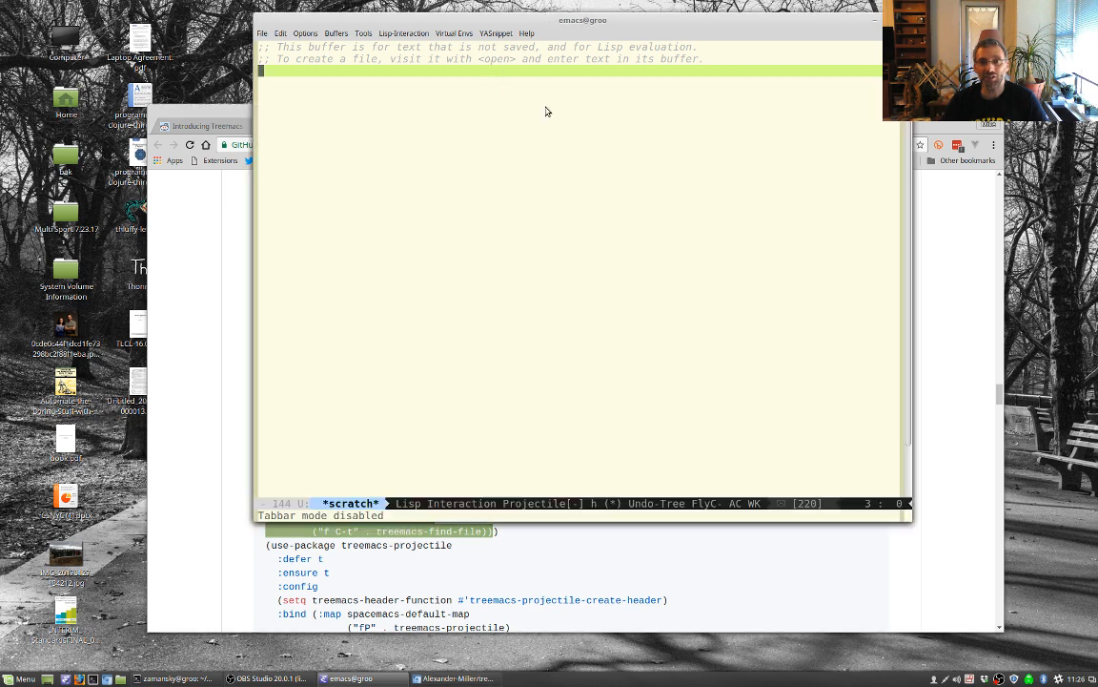
{"action": "mouse_move", "coordinate": [545, 172]}
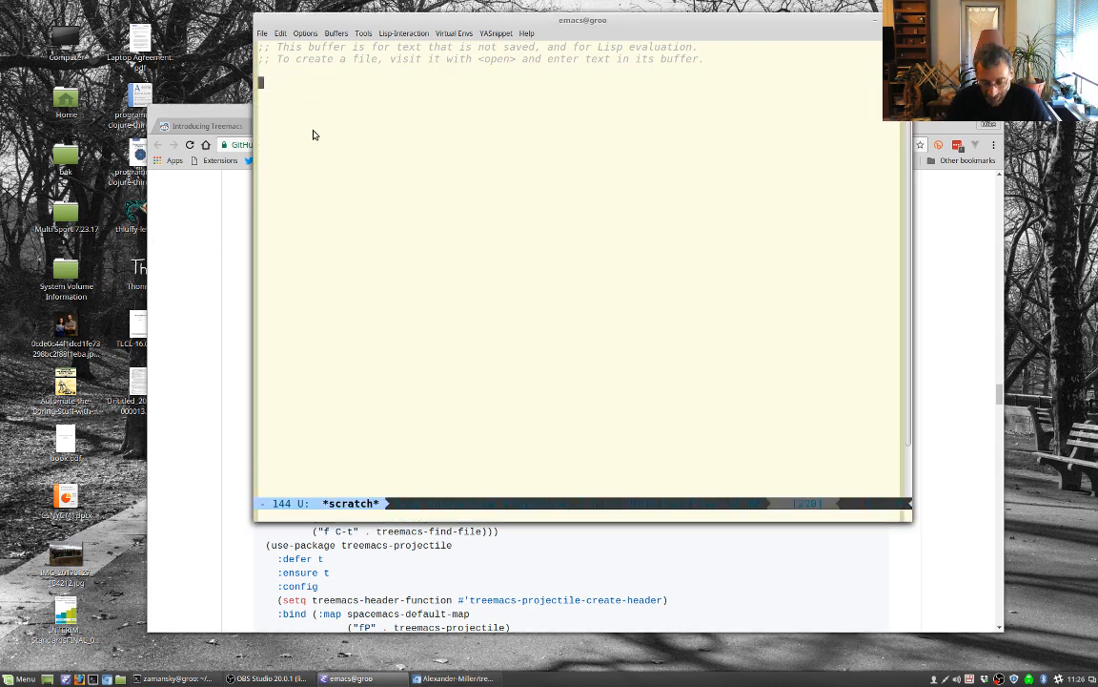
Step: Toggle the Treemacs sidebar with F8 and browse the home folders, expanding and collapsing Dropbox
{"action": "key", "text": "F8"}
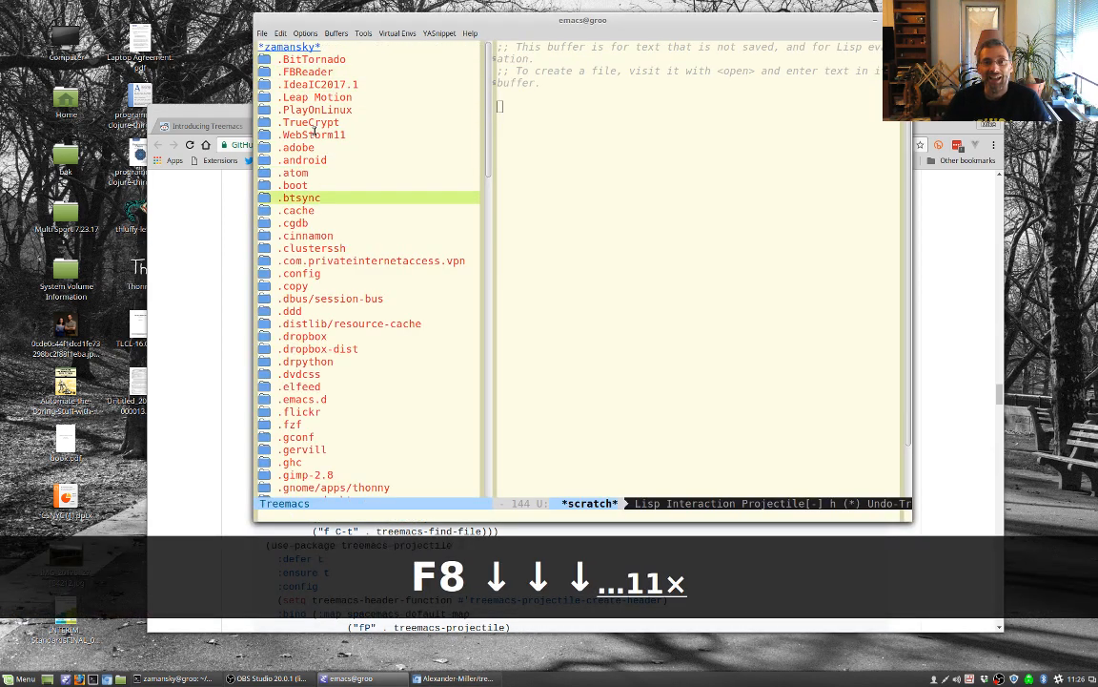
{"action": "scroll", "scroll_direction": "down", "scroll_amount": 3}
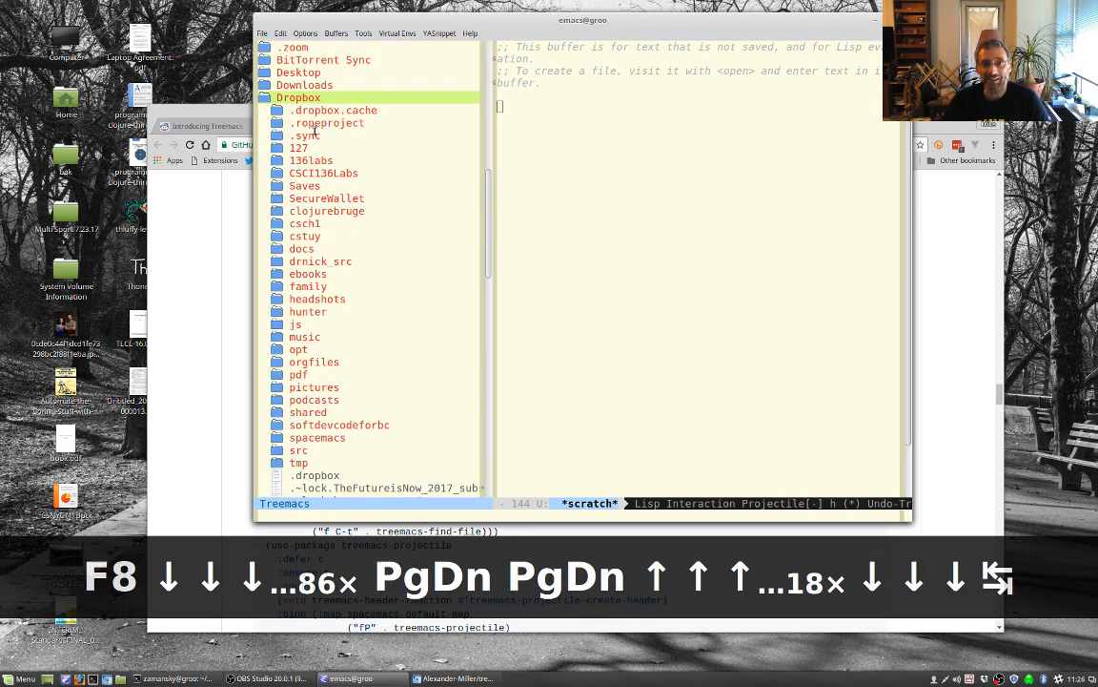
{"action": "left_click", "coordinate": [299, 147]}
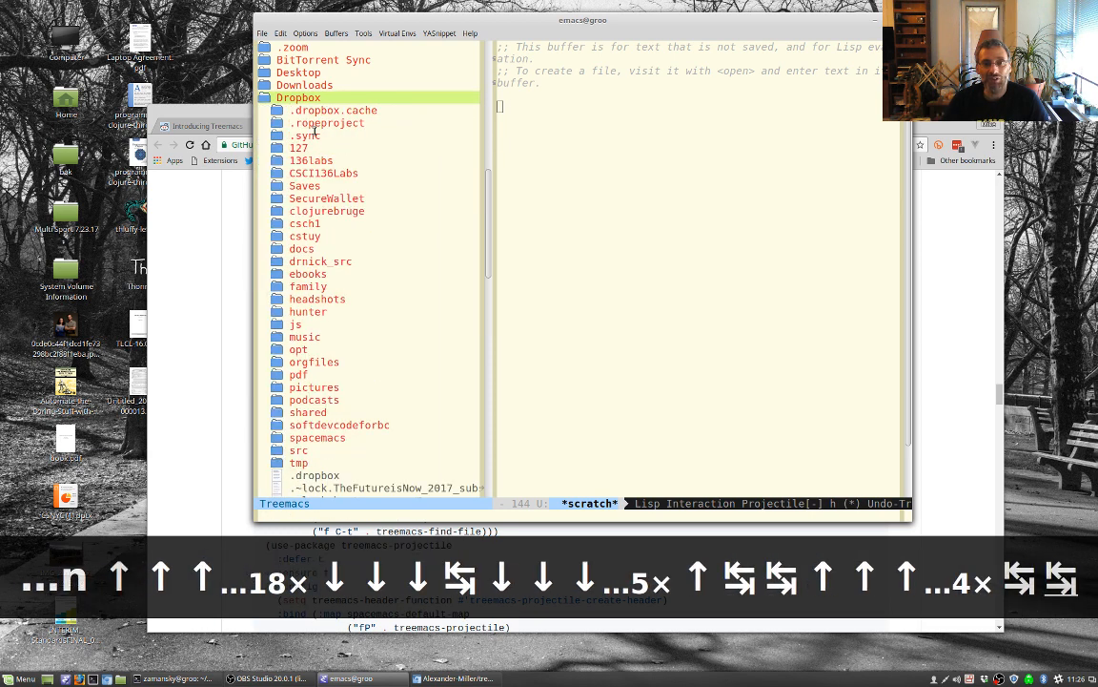
{"action": "left_click", "coordinate": [323, 172]}
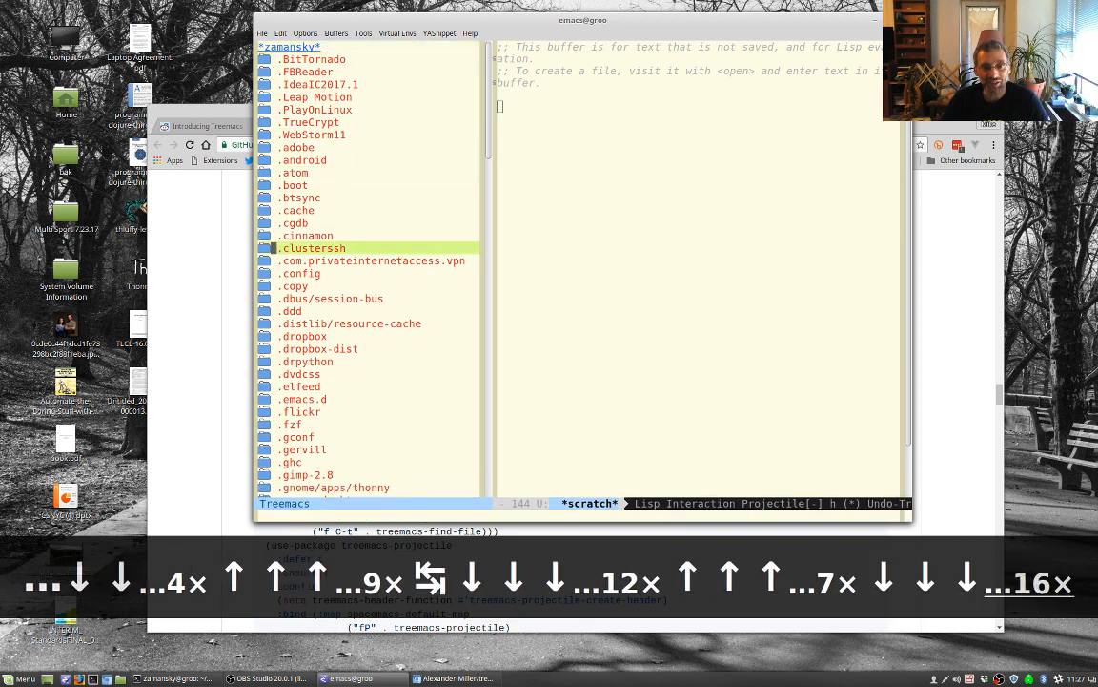
Step: Navigate Treemacs to apcs/pd2/array1 and open ArrayStuff.java and Driver.java side by side
{"action": "type", "text": "gh"}
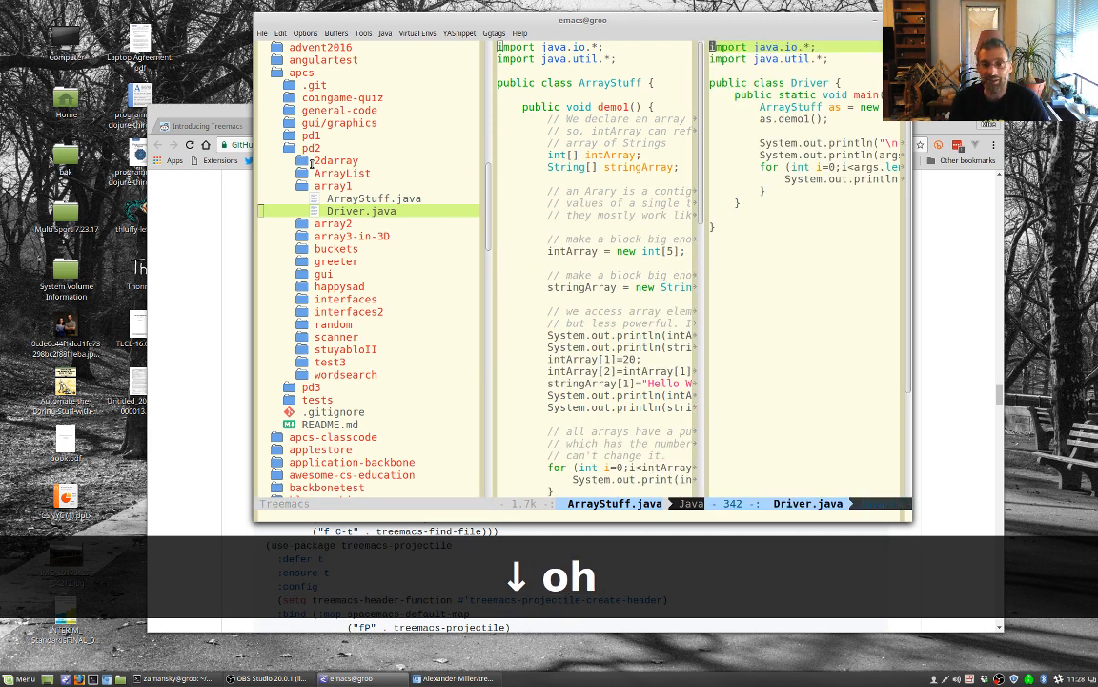
Step: Keep only the Driver.java window, hide Treemacs, and bring up Projectile's command list
{"action": "key", "text": "C-c 1"}
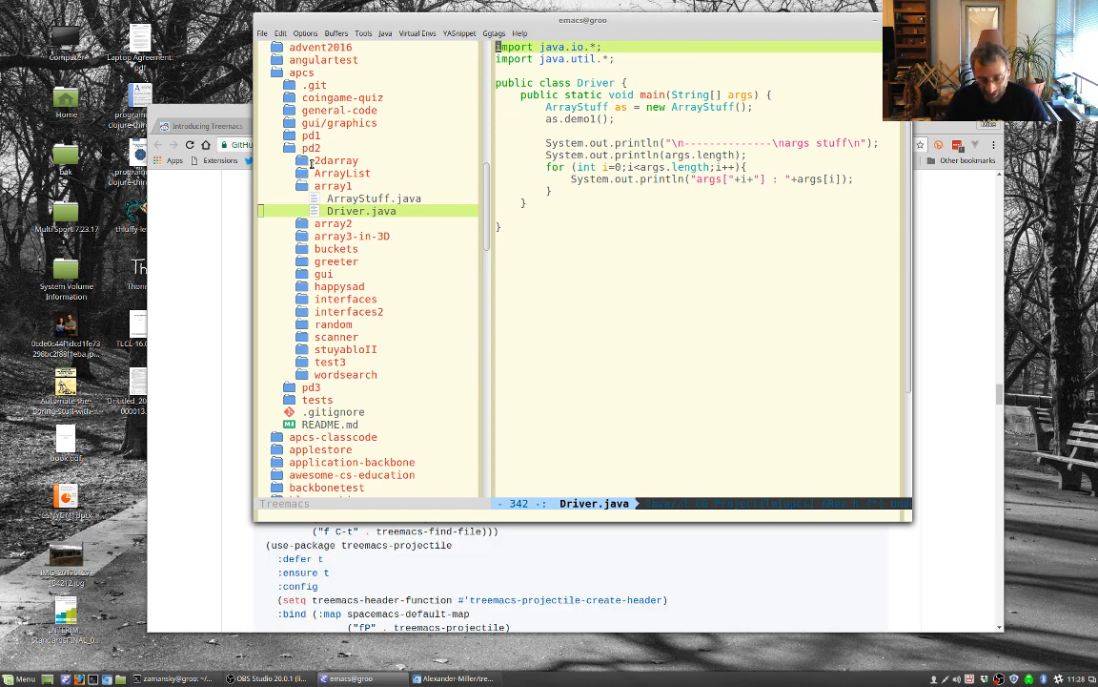
{"action": "key", "text": "F8"}
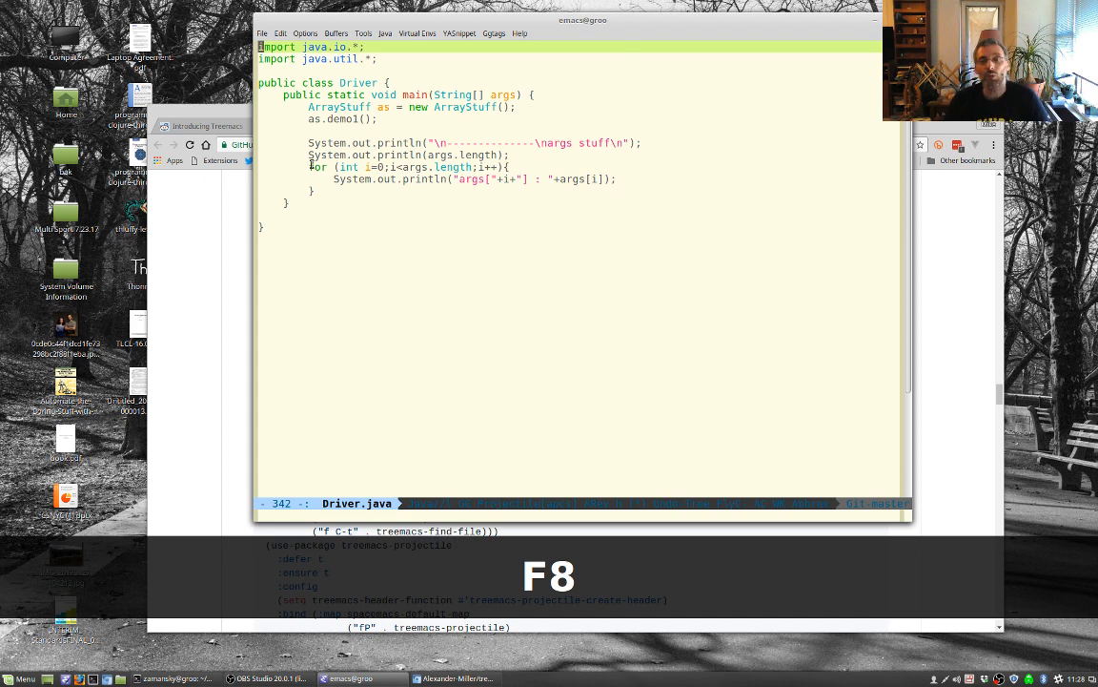
{"action": "key", "text": "F8"}
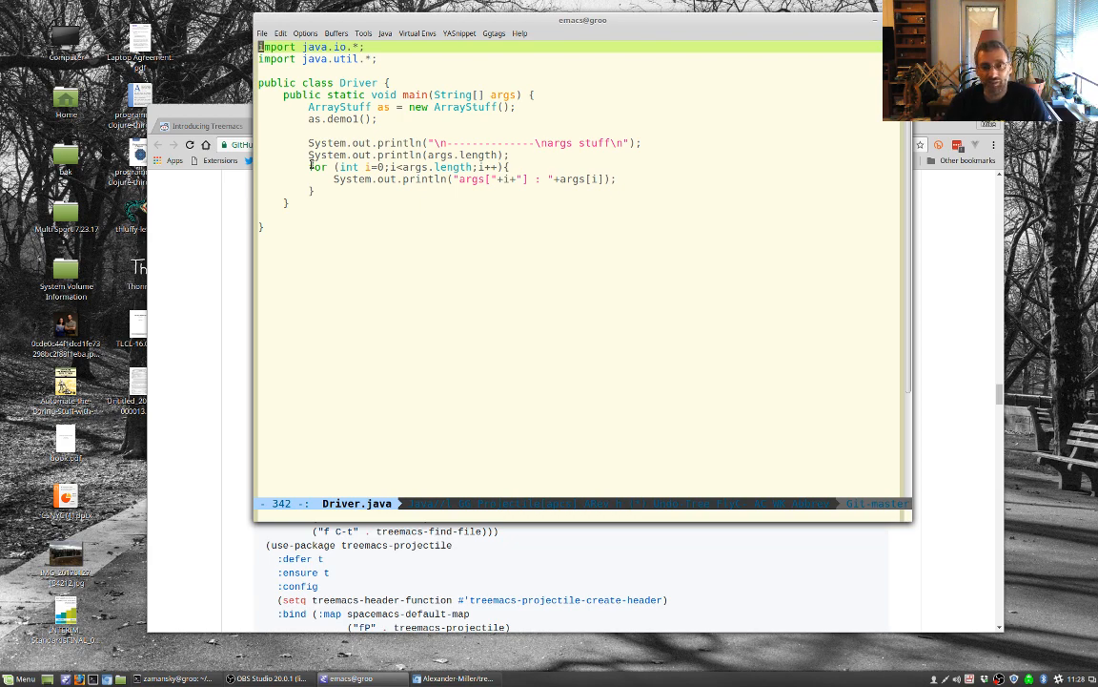
{"action": "key", "text": "C-c C-p"}
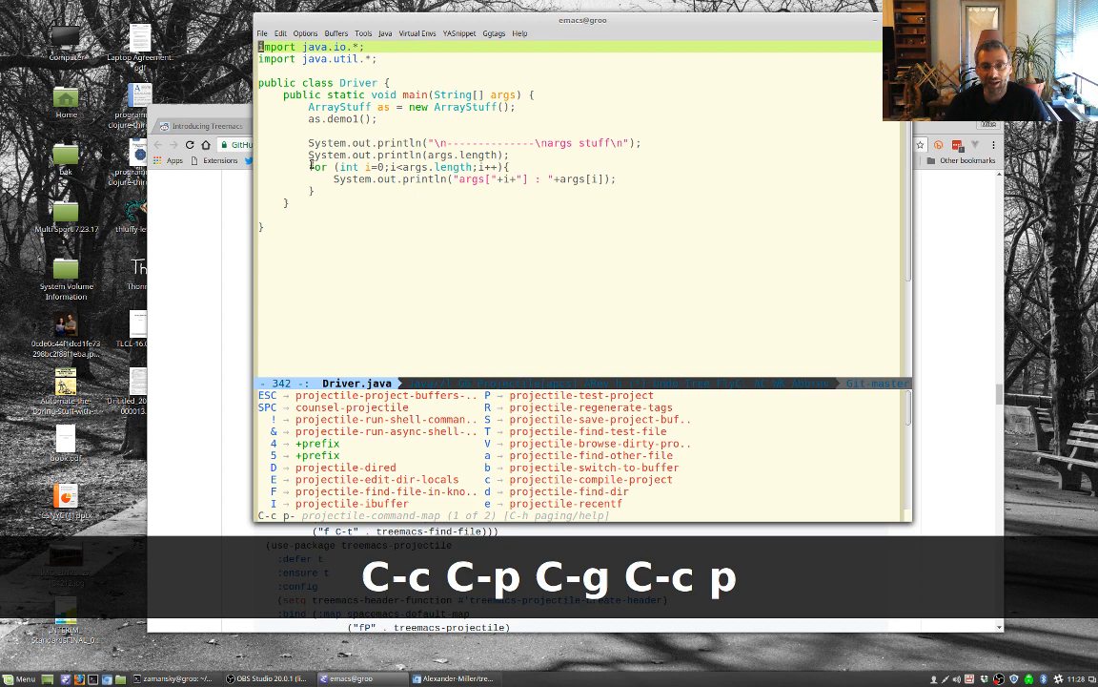
Step: Switch to the vue-experiments project, open README.md, and reopen the Treemacs sidebar
{"action": "key", "text": "p"}
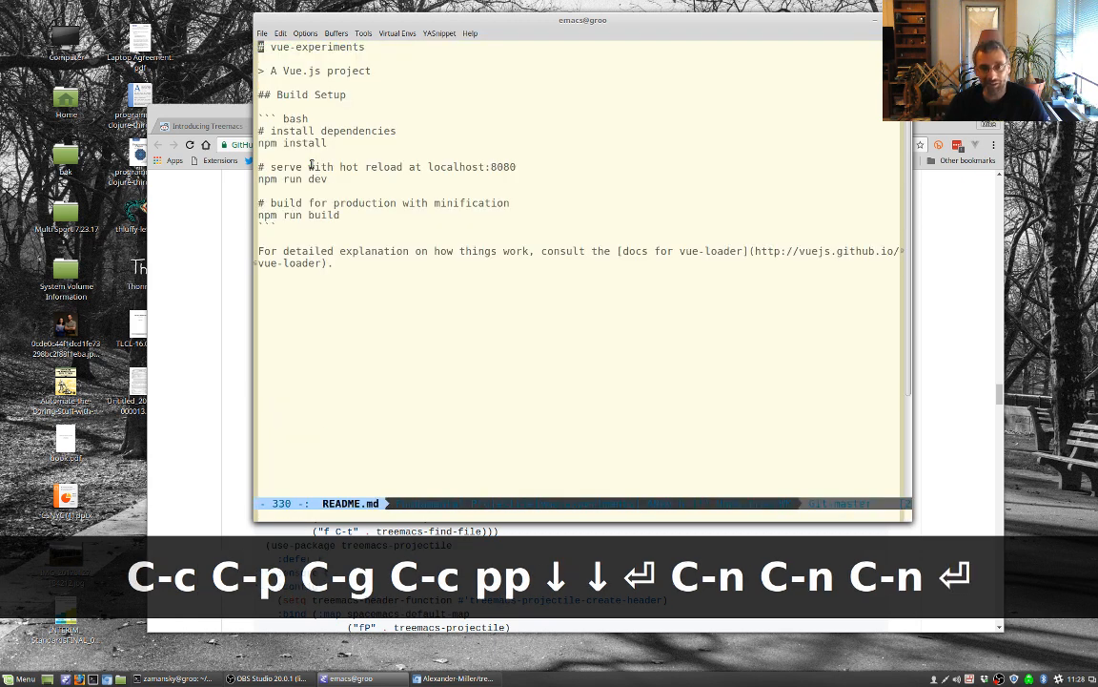
{"action": "key", "text": "F8"}
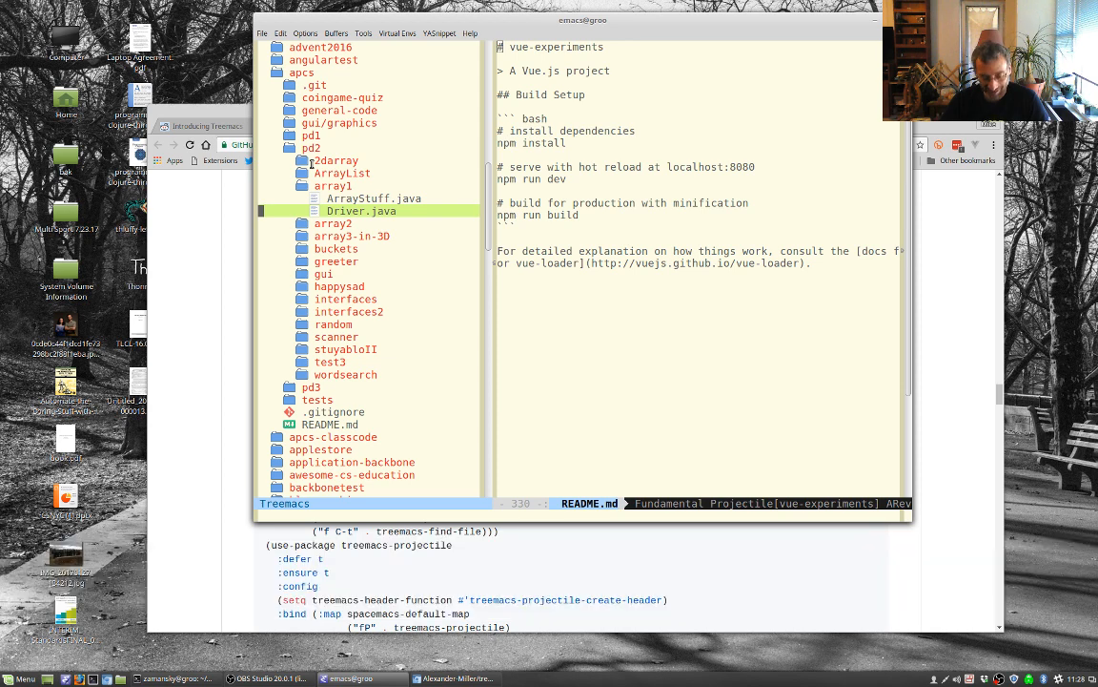
Step: Close Treemacs, try treemacs-perspective and treemacs-projectile, then open myinit.org collapsed
{"action": "key", "text": "g"}
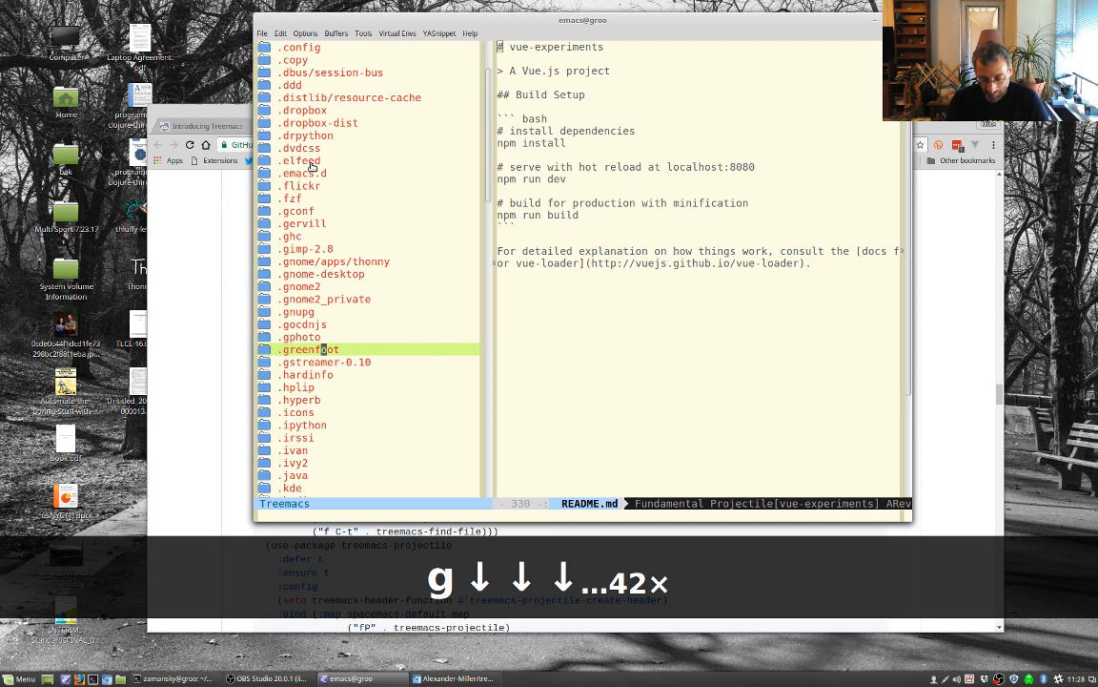
{"action": "key", "text": "F8"}
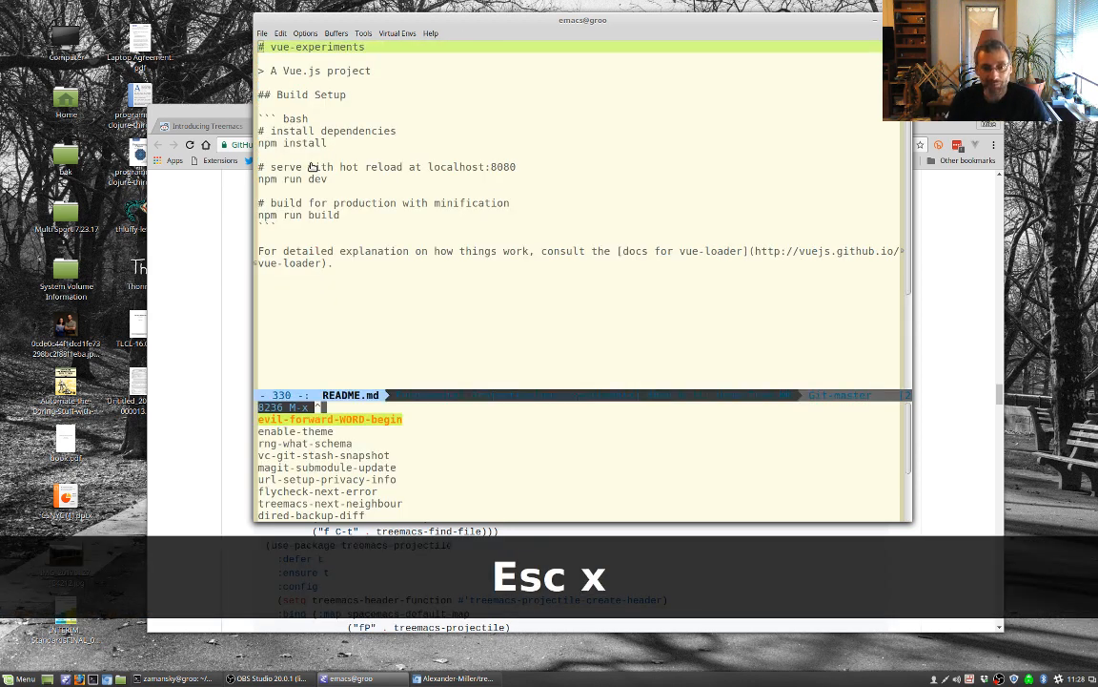
{"action": "type", "text": "treem per"}
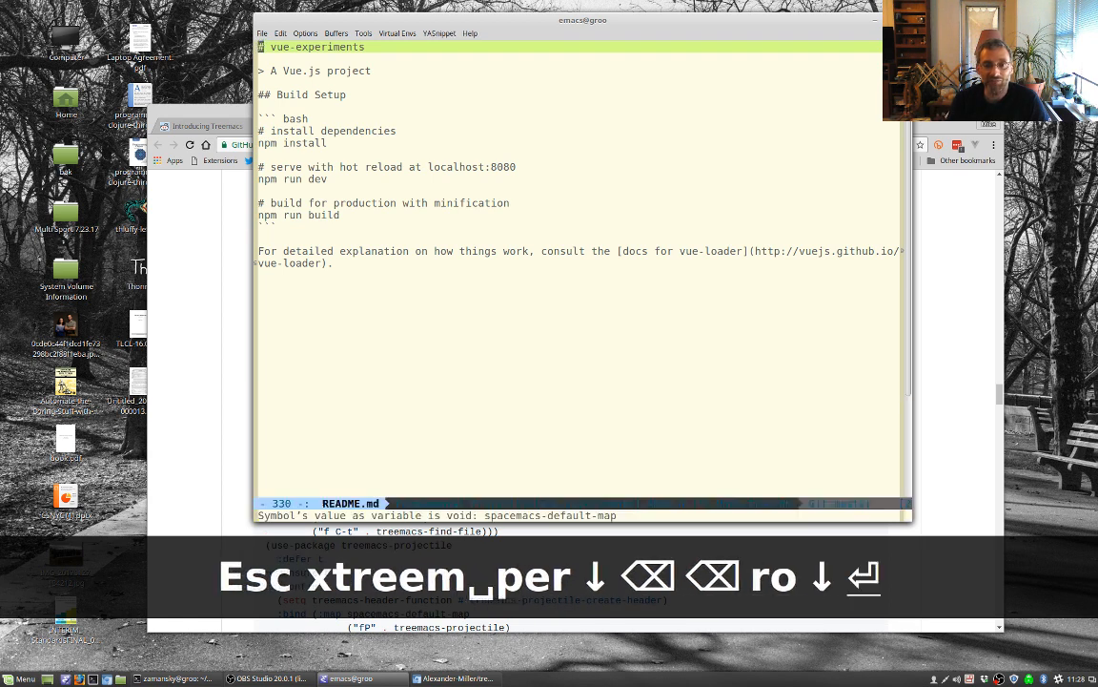
{"action": "key", "text": "Escape"}
{"action": "type", "text": "^tree proj"}
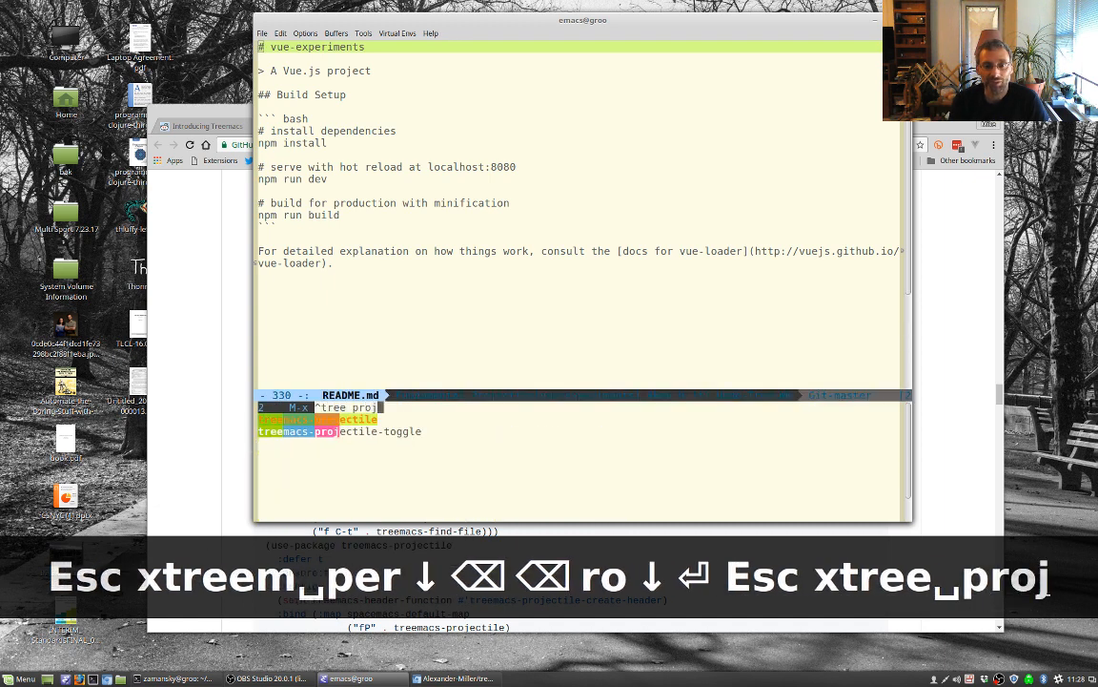
{"action": "key", "text": "Return"}
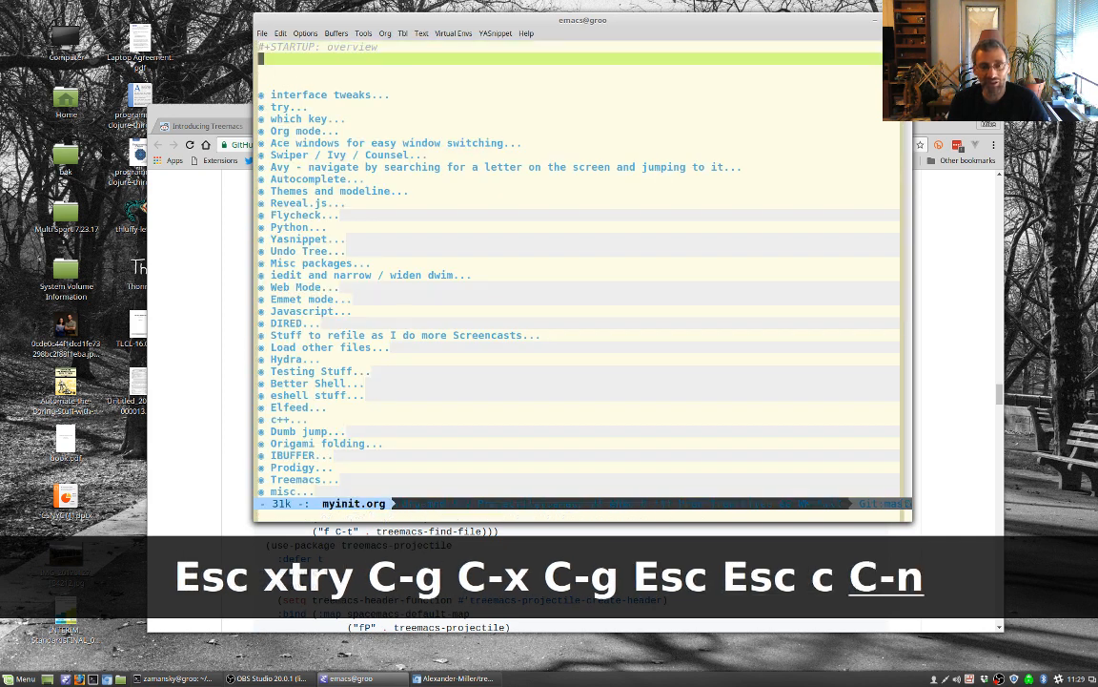
Step: Browse myinit.org's Treemacs section, then run treemacs-projectile-toggle from README.md
{"action": "key", "text": "C-v"}
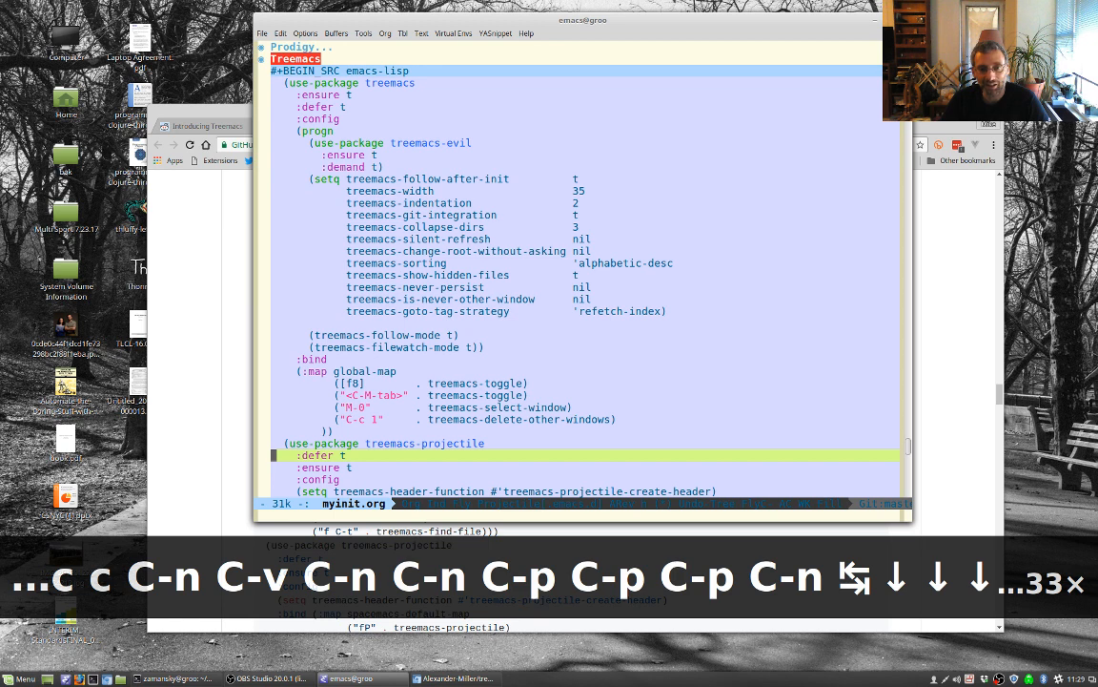
{"action": "scroll", "scroll_direction": "down", "scroll_amount": 3}
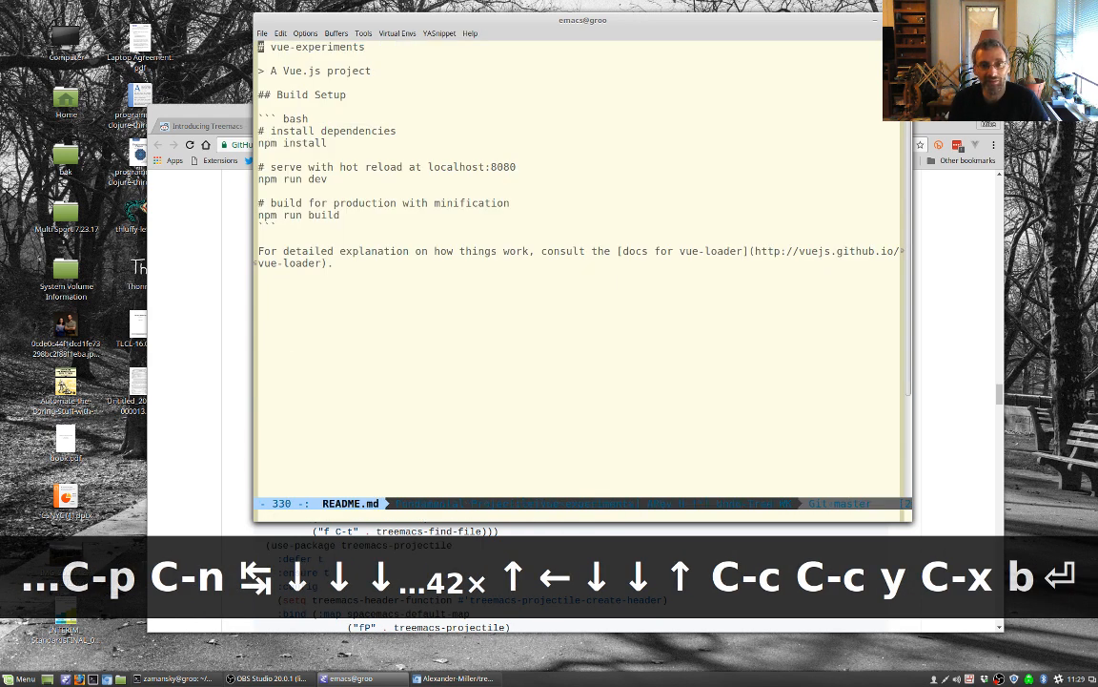
{"action": "type", "text": "treem"}
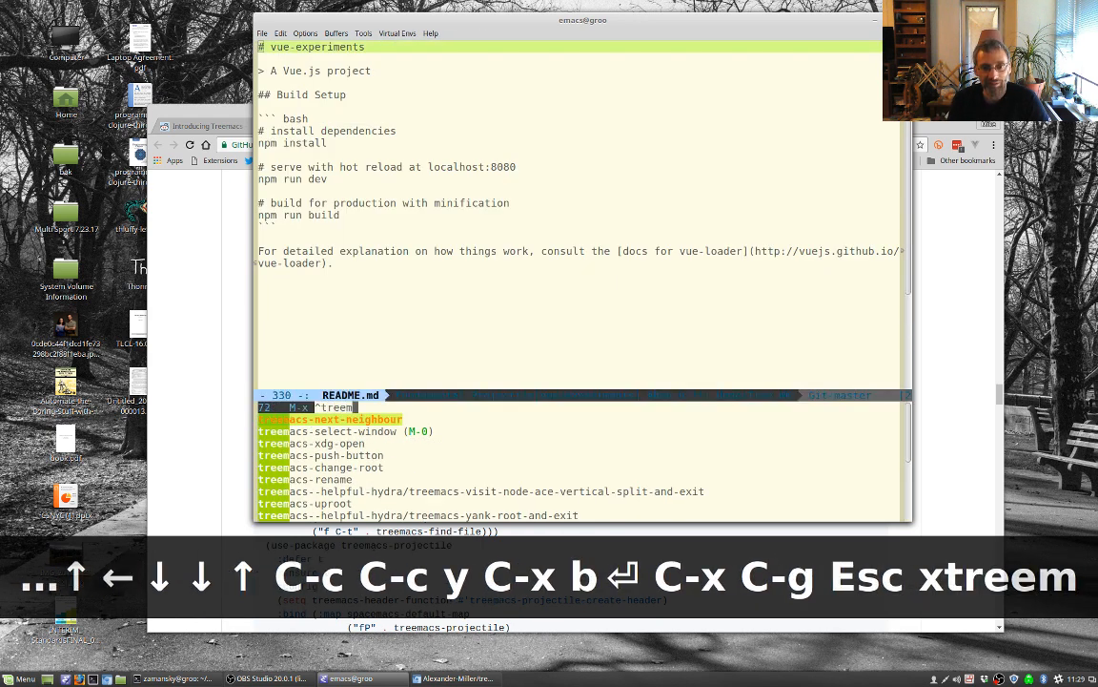
{"action": "type", "text": "proj"}
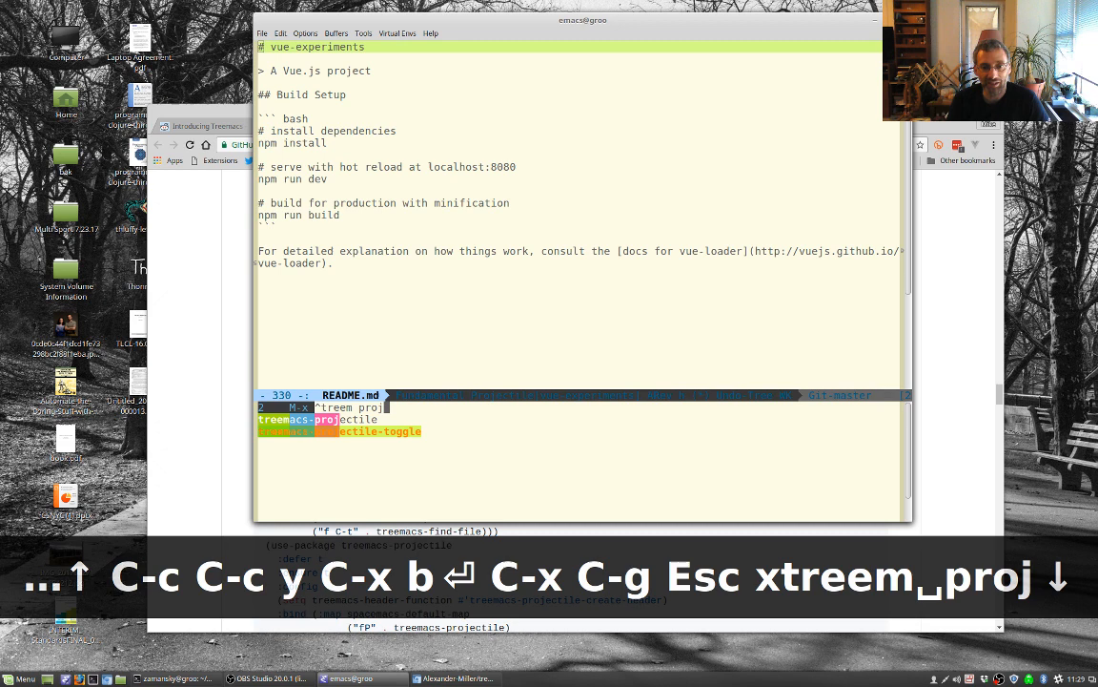
{"action": "key", "text": "Return"}
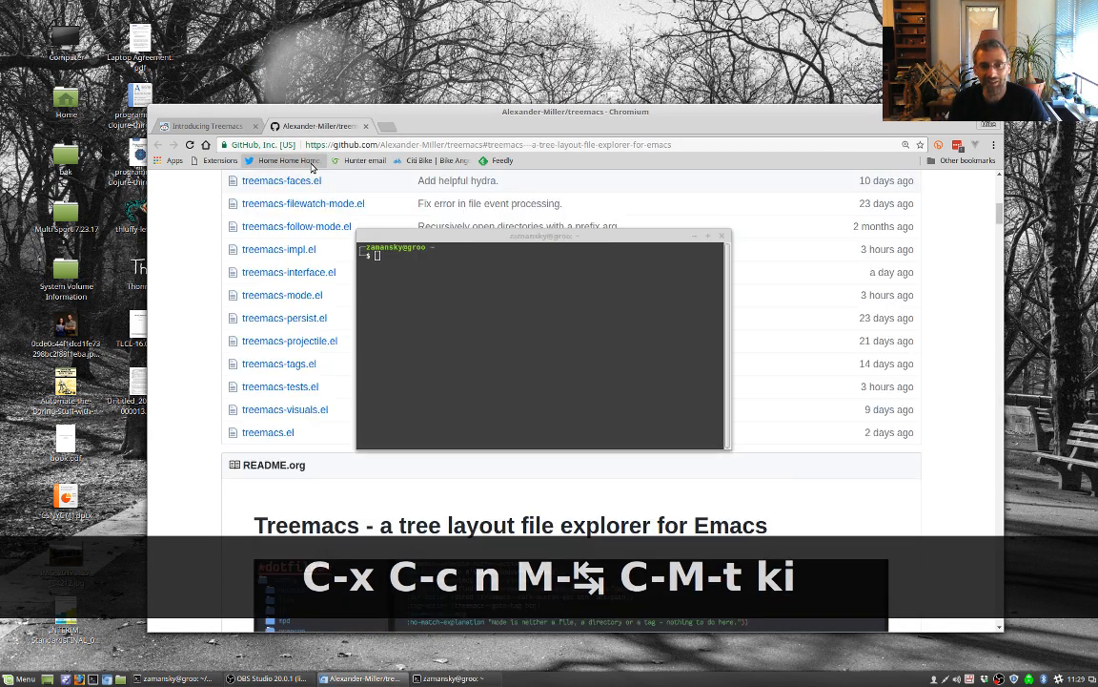
Step: Run killall -9 emacs, relaunch Emacs, and reopen myinit.org's Treemacs settings
{"action": "type", "text": "killall -9 e"}
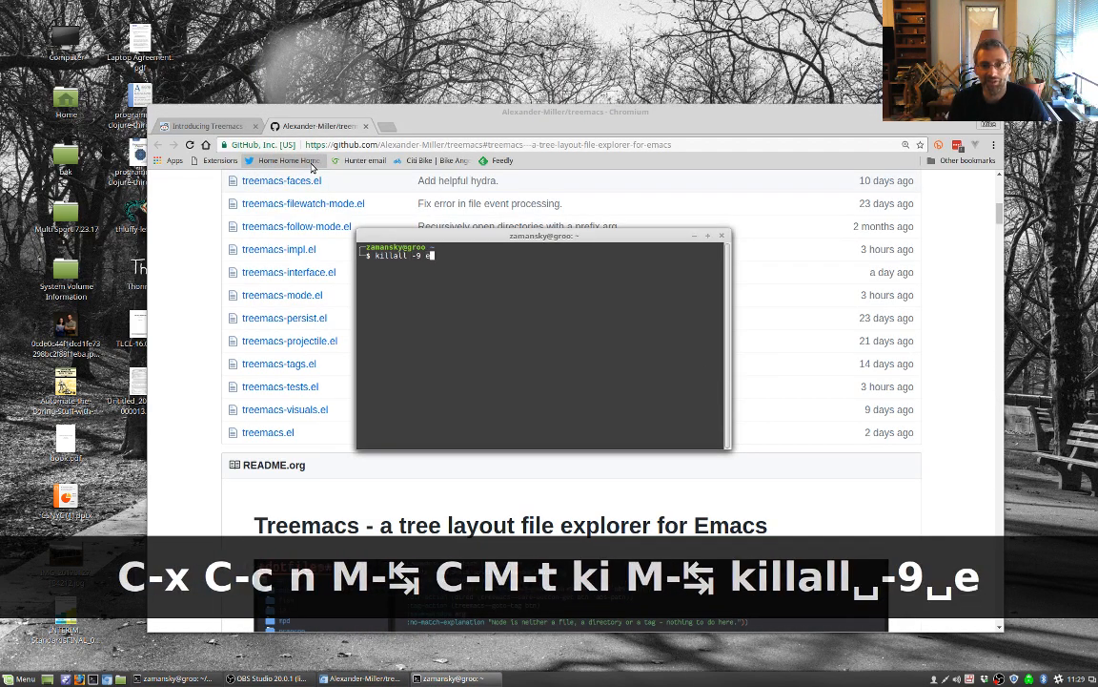
{"action": "key", "text": "Return"}
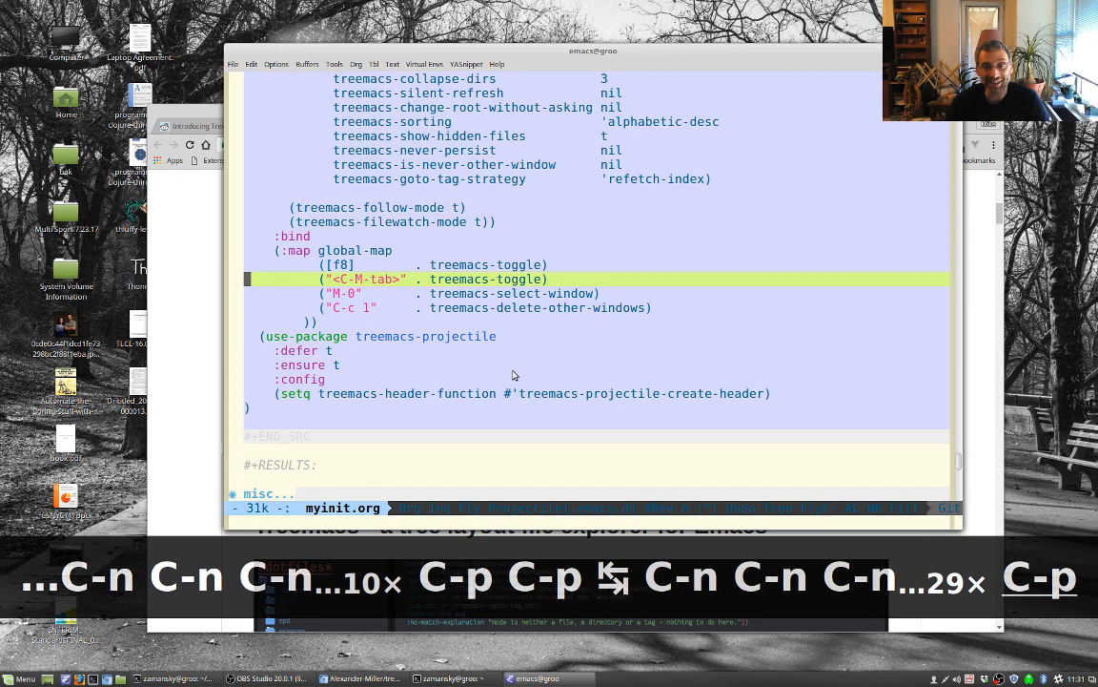
Step: Review the Treemacs key bindings and projectile settings, then switch back to README.md
{"action": "key", "text": "C-p"}
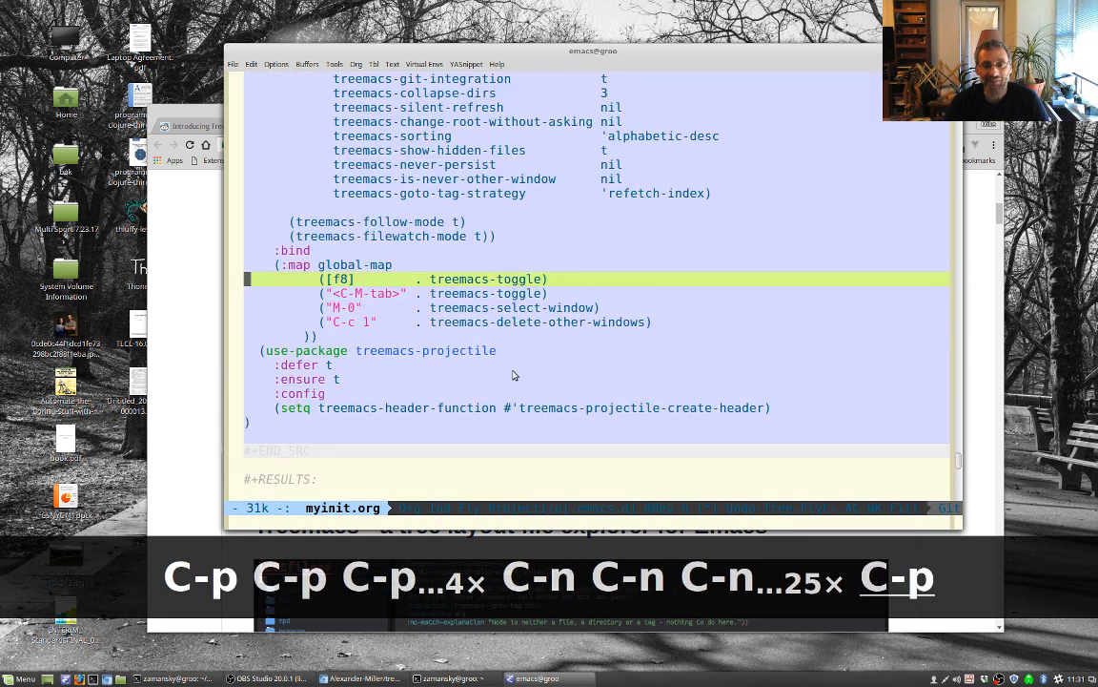
{"action": "key", "text": "C-n"}
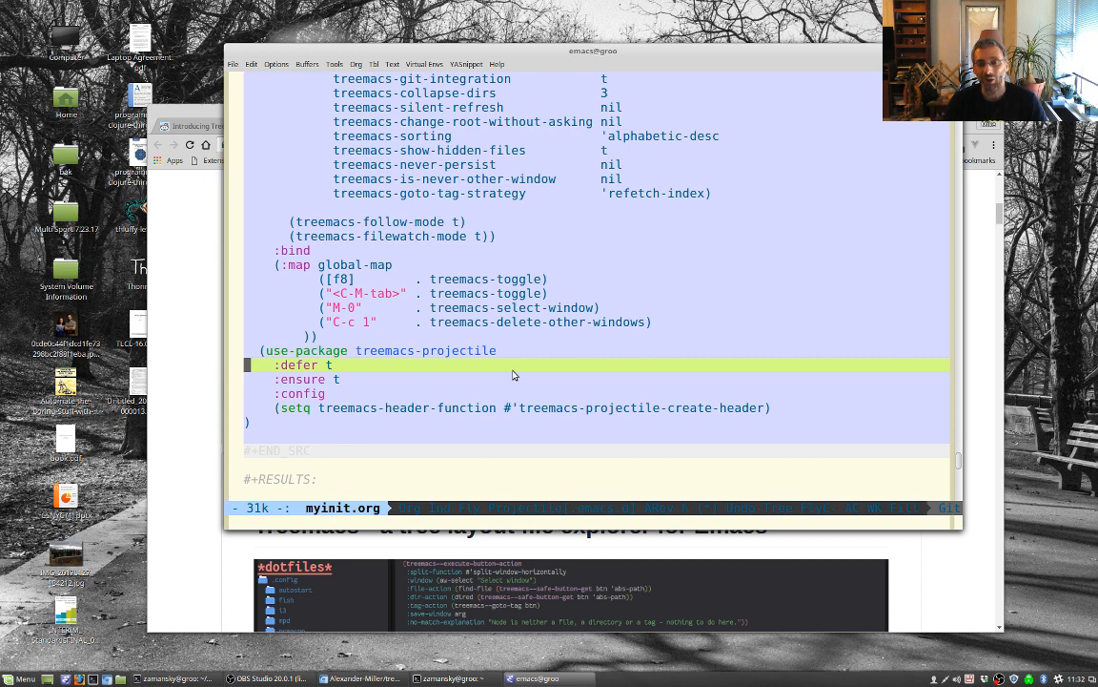
{"action": "key", "text": "C-x b"}
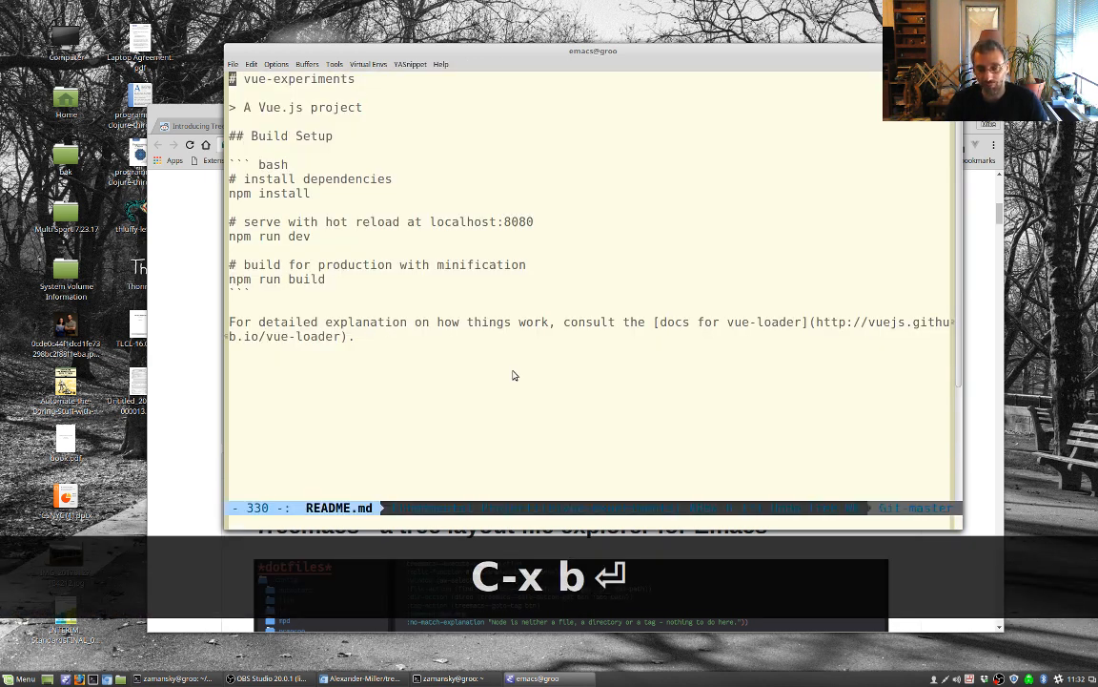
Step: Search project files for 'tree proj' to launch the project-limited Treemacs view
{"action": "key", "text": "C-c p f"}
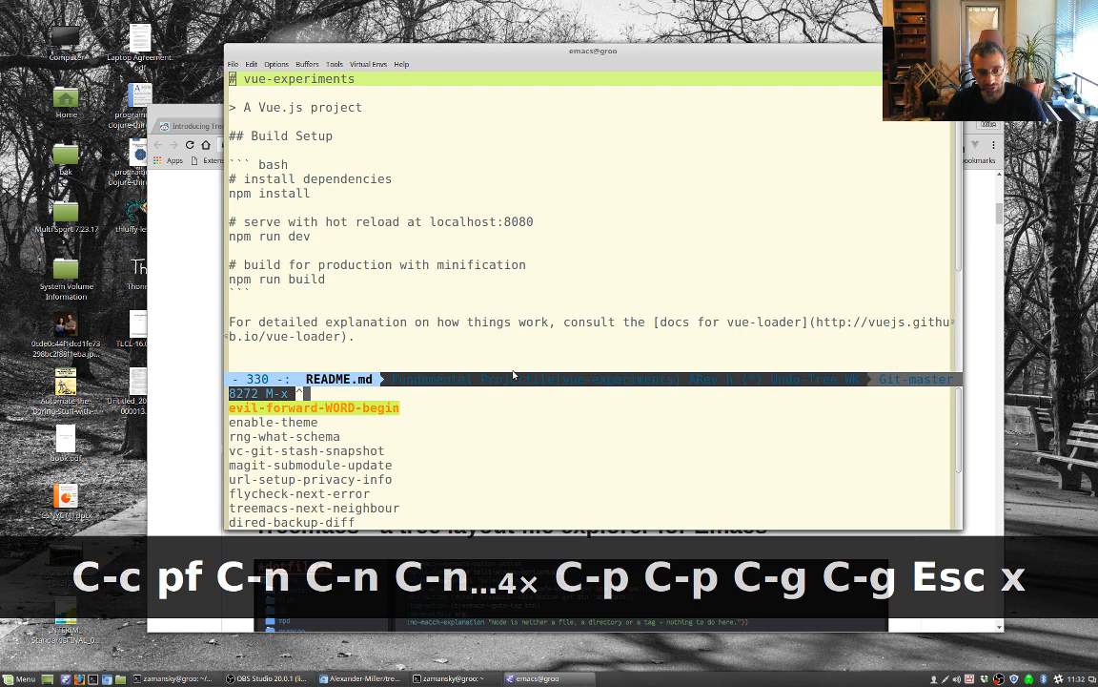
{"action": "type", "text": "tree proj"}
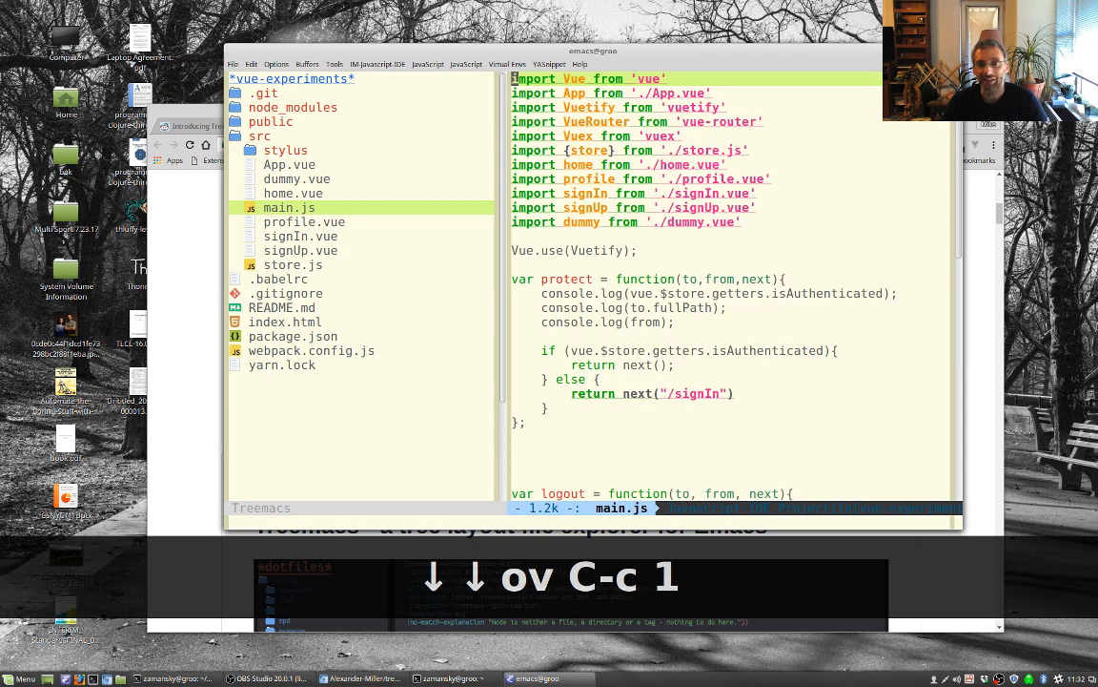
{"action": "key", "text": "C-x o"}
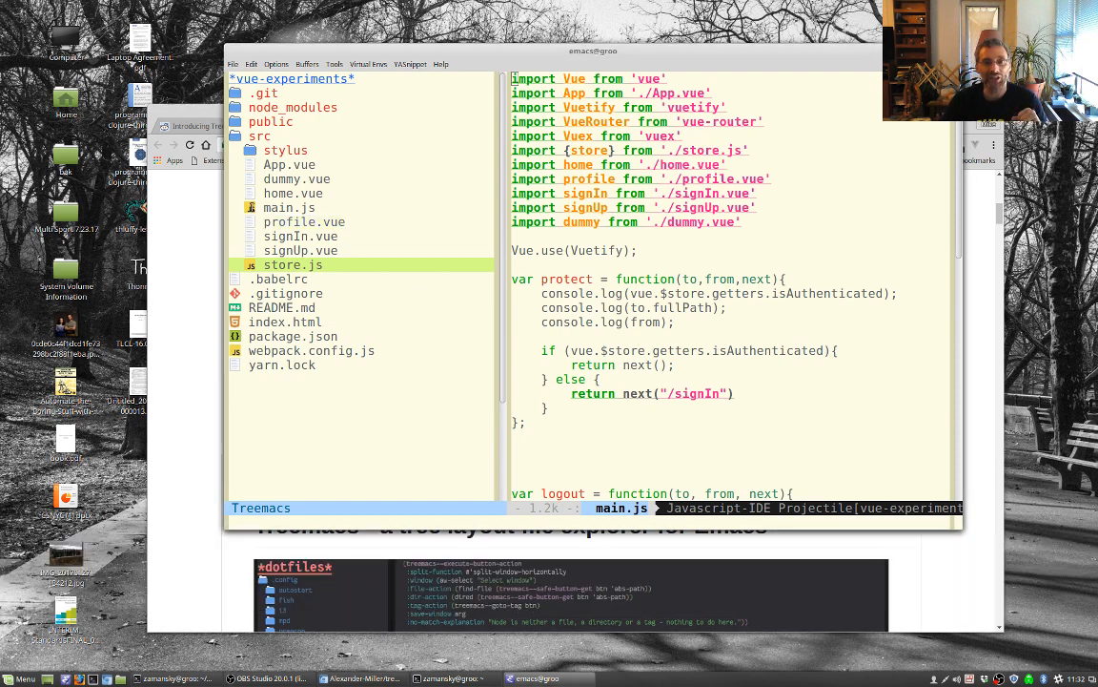
{"action": "left_click", "coordinate": [286, 293]}
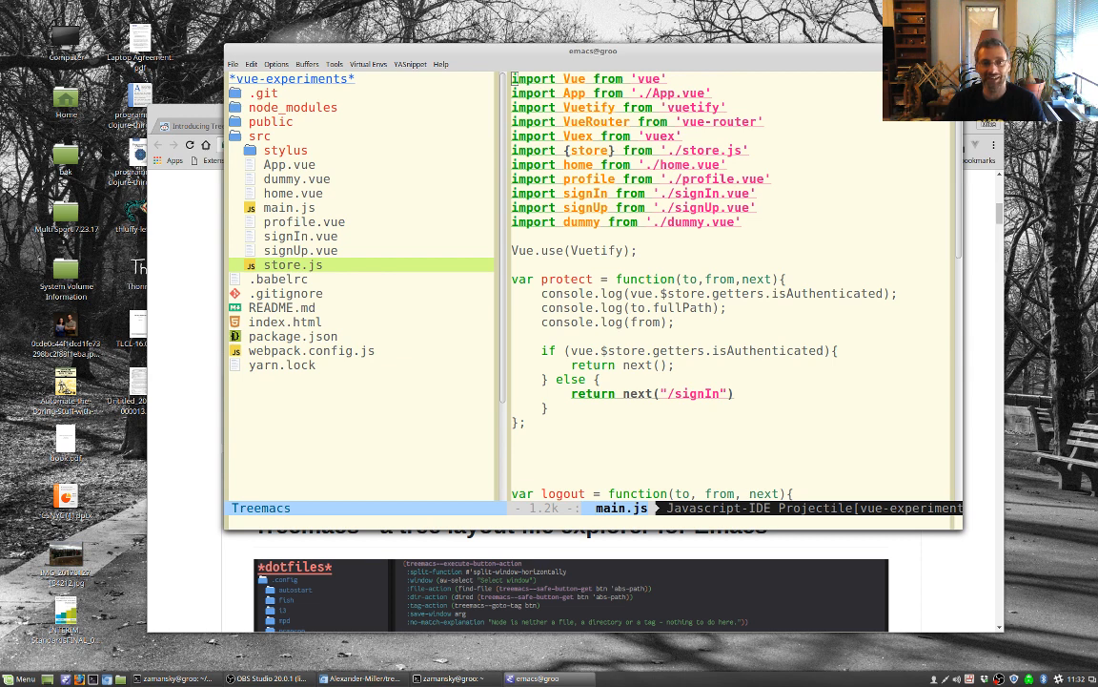
{"action": "mouse_move", "coordinate": [437, 210]}
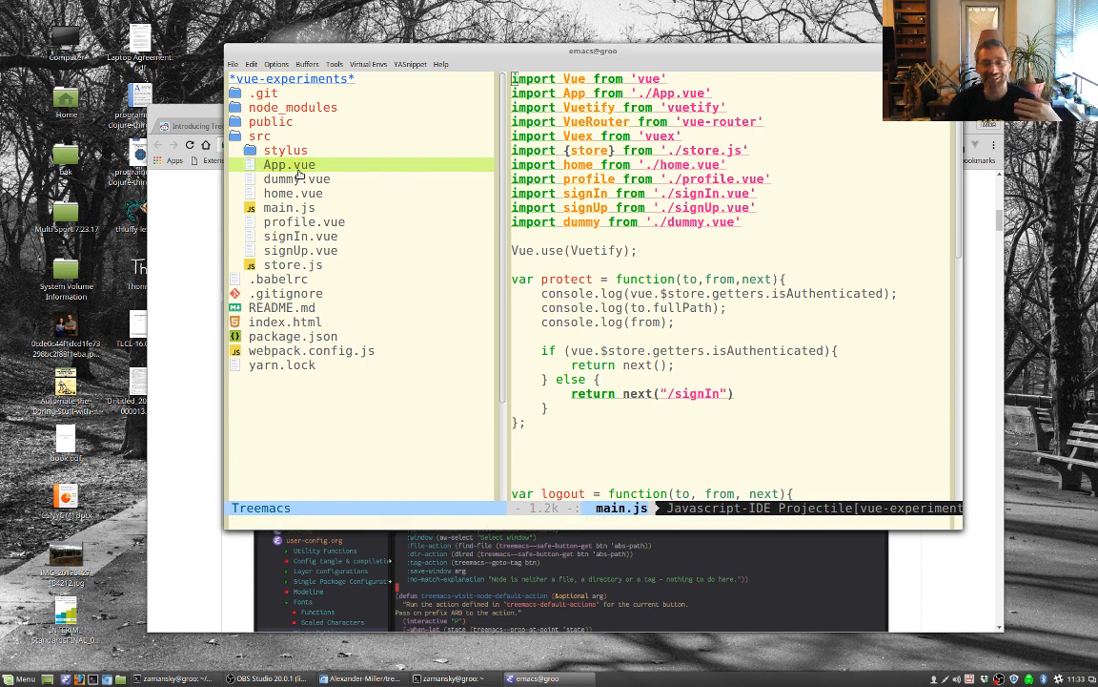
{"action": "mouse_move", "coordinate": [129, 285]}
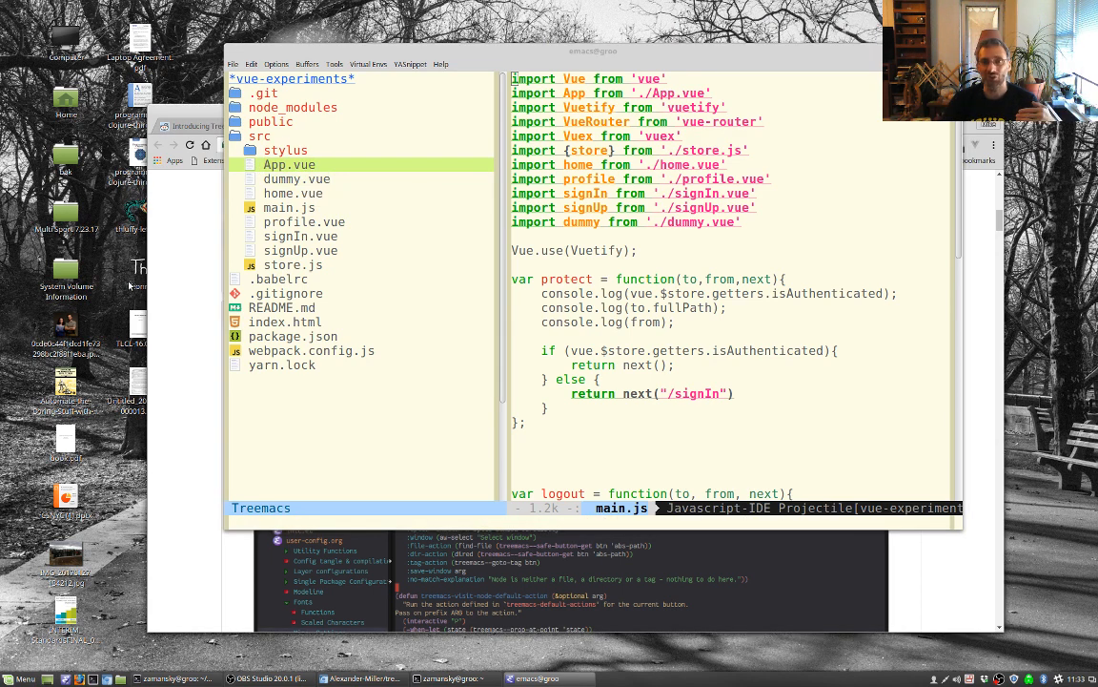
{"action": "left_click", "coordinate": [300, 250]}
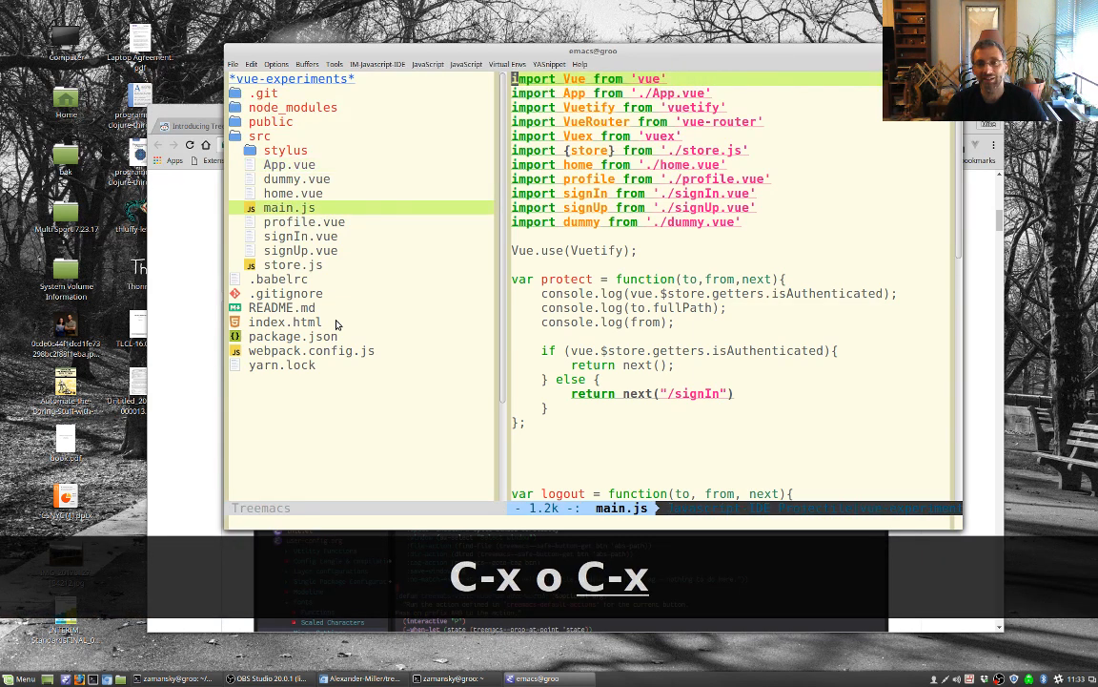
Step: Make main.js the only window and list the project's buffers
{"action": "key", "text": "C-x 1"}
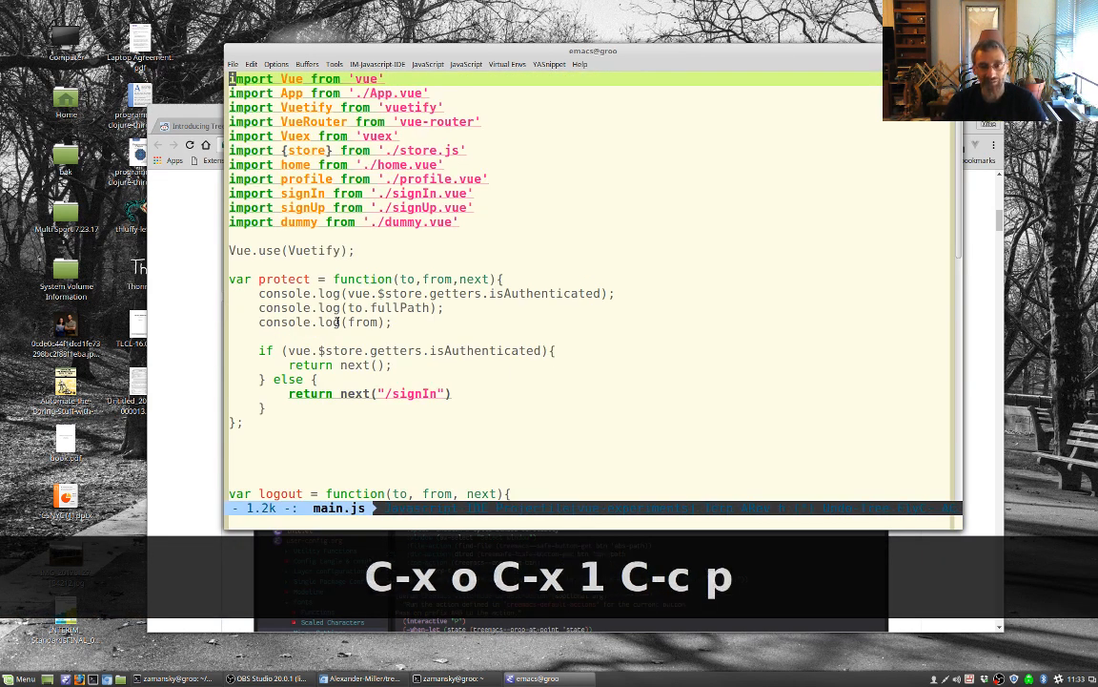
{"action": "key", "text": "b"}
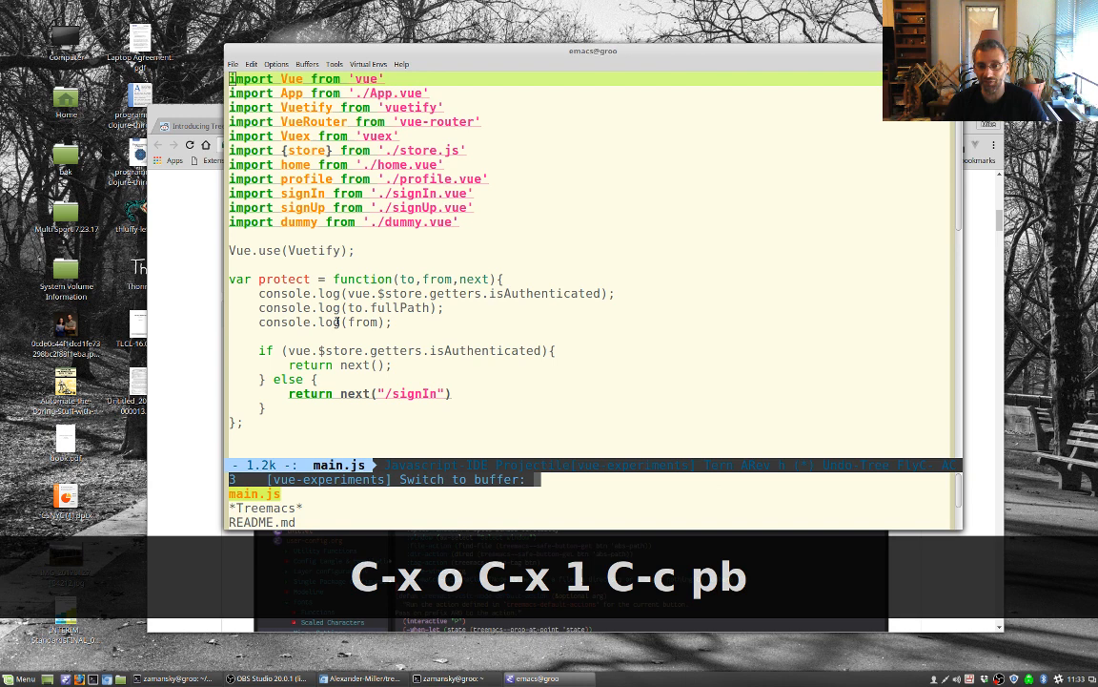